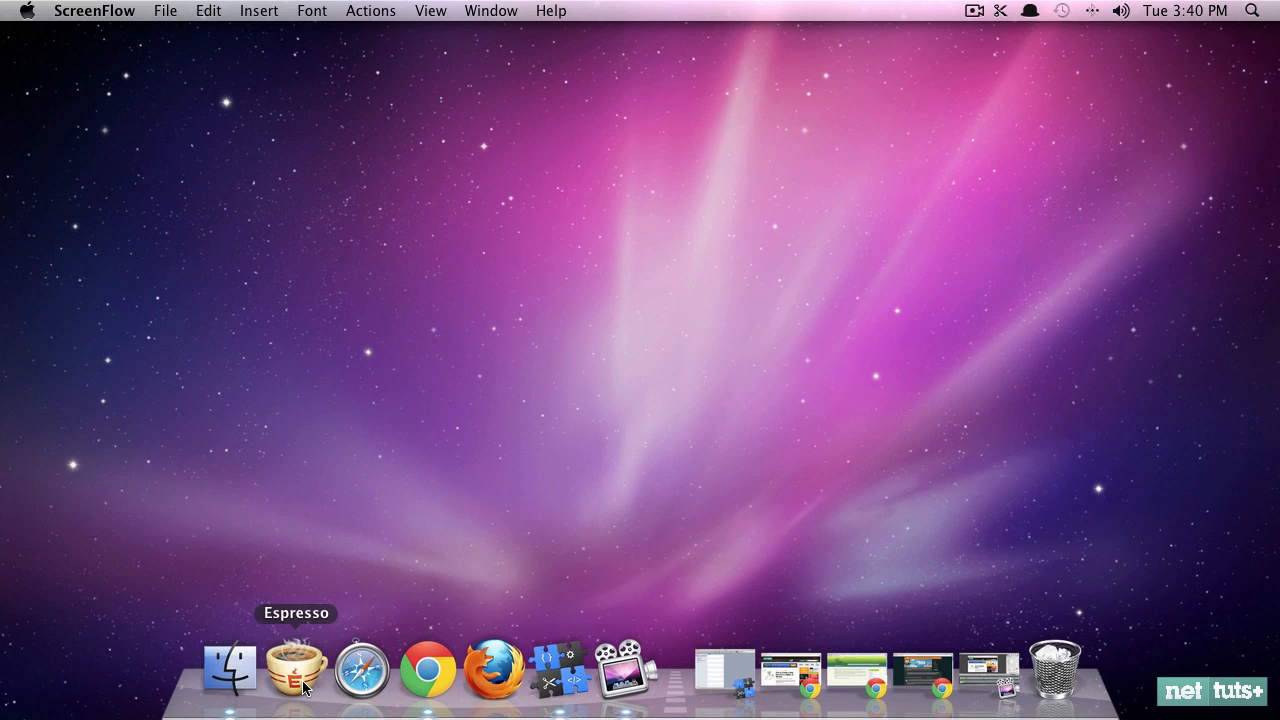
- Launch Espresso from the Dock and create a new blank file
click(296, 668)
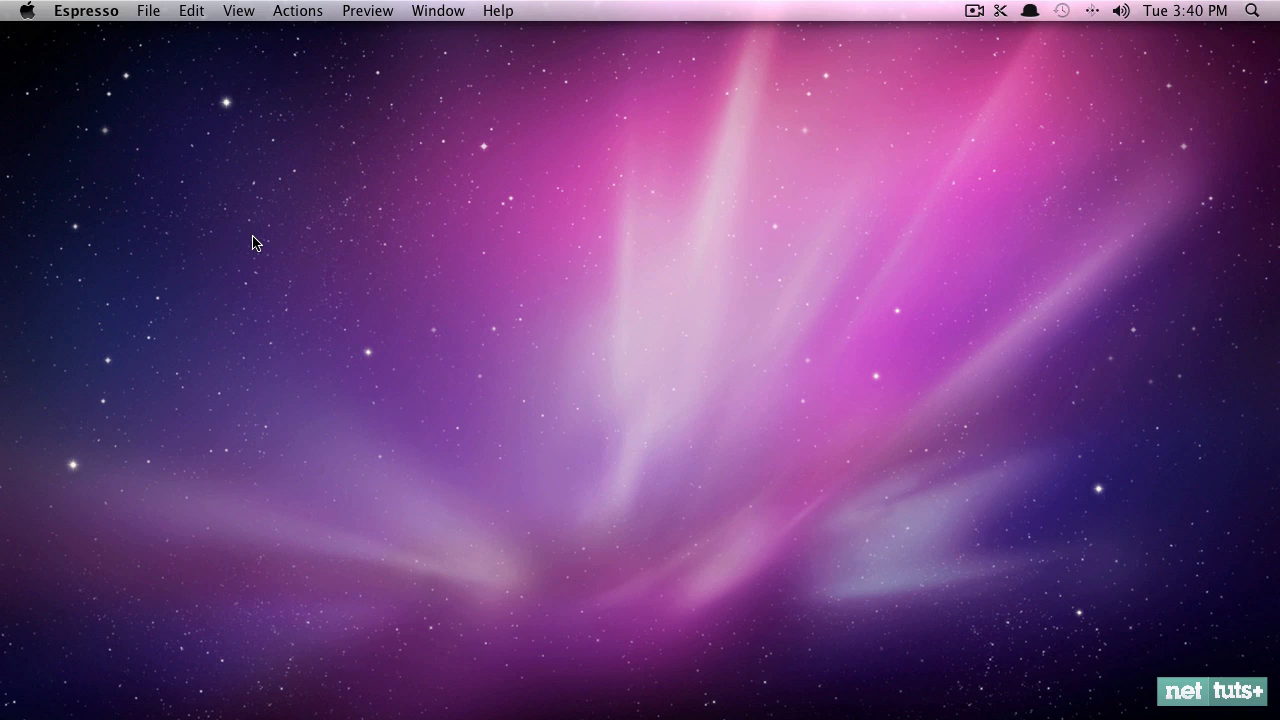
click(148, 12)
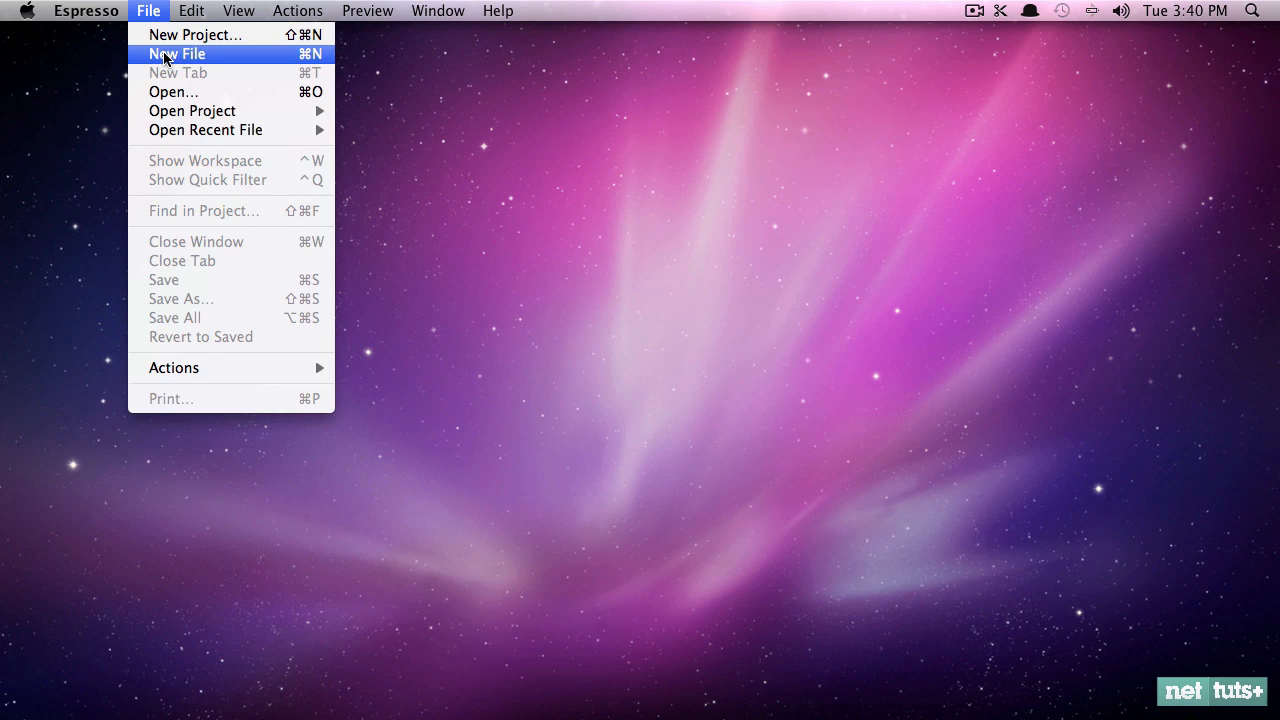
click(176, 52)
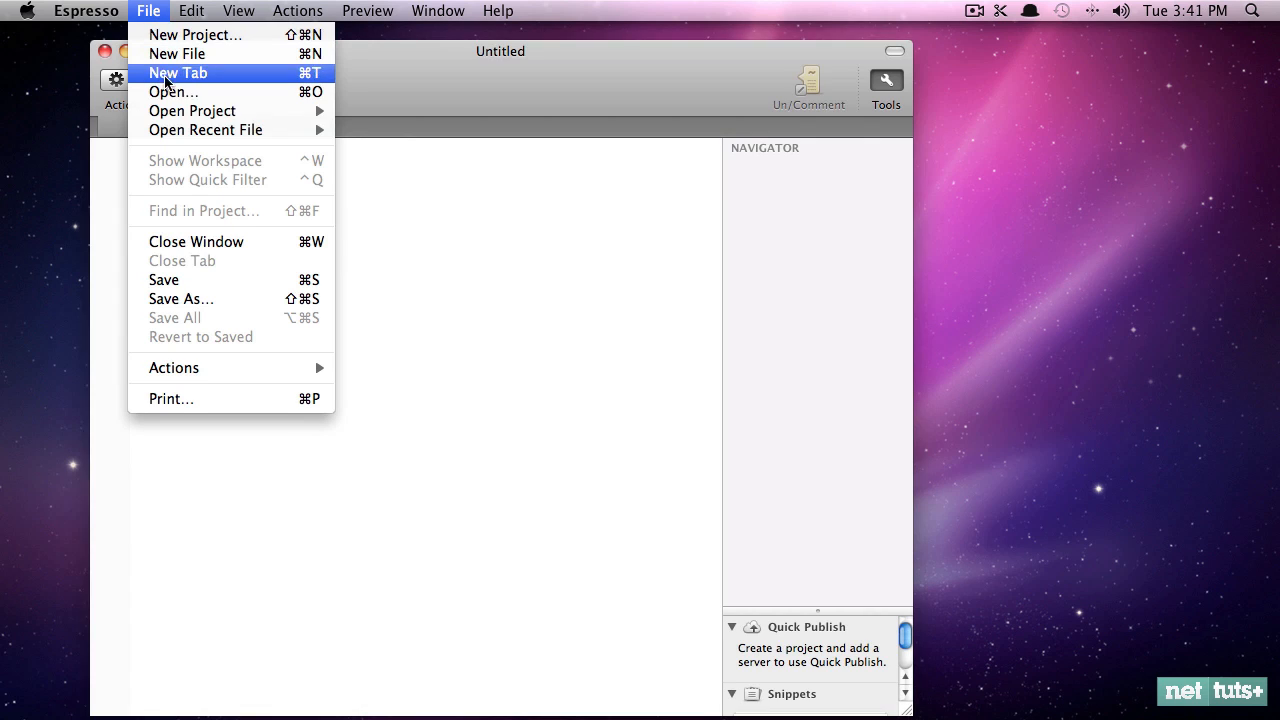
- Save the blank file to the Desktop as index.html
click(180, 298)
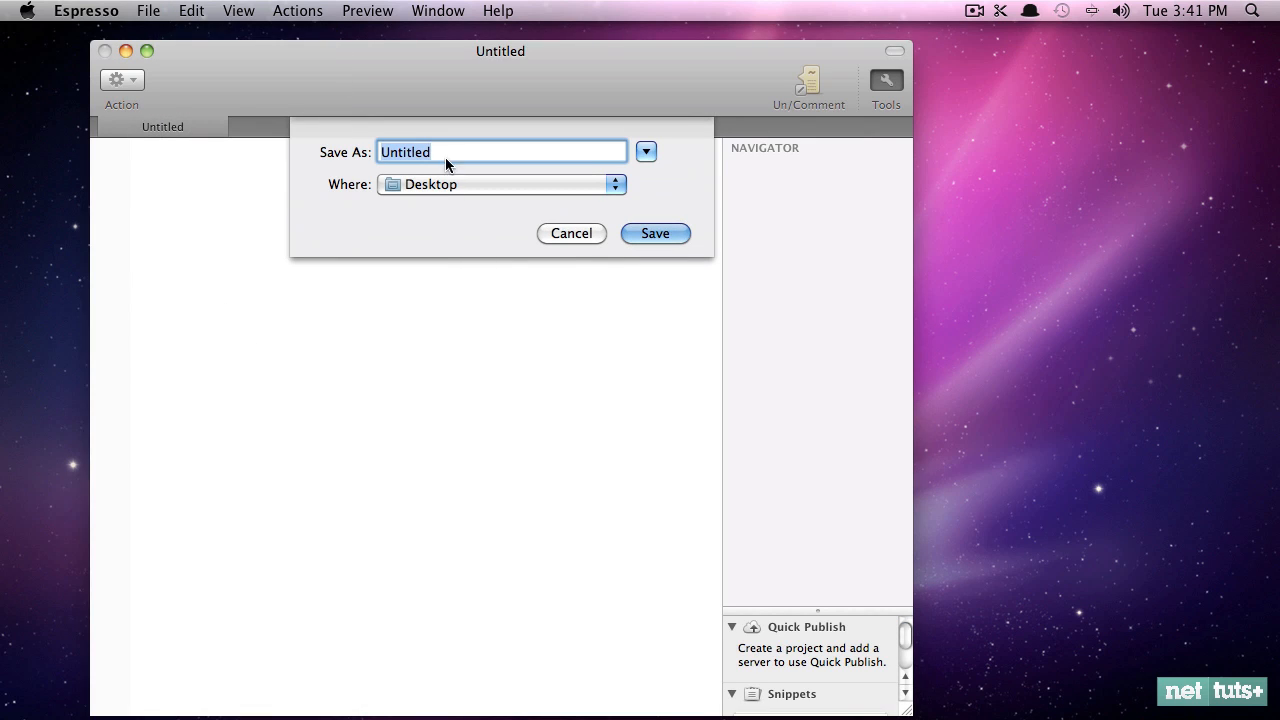
text(inde)
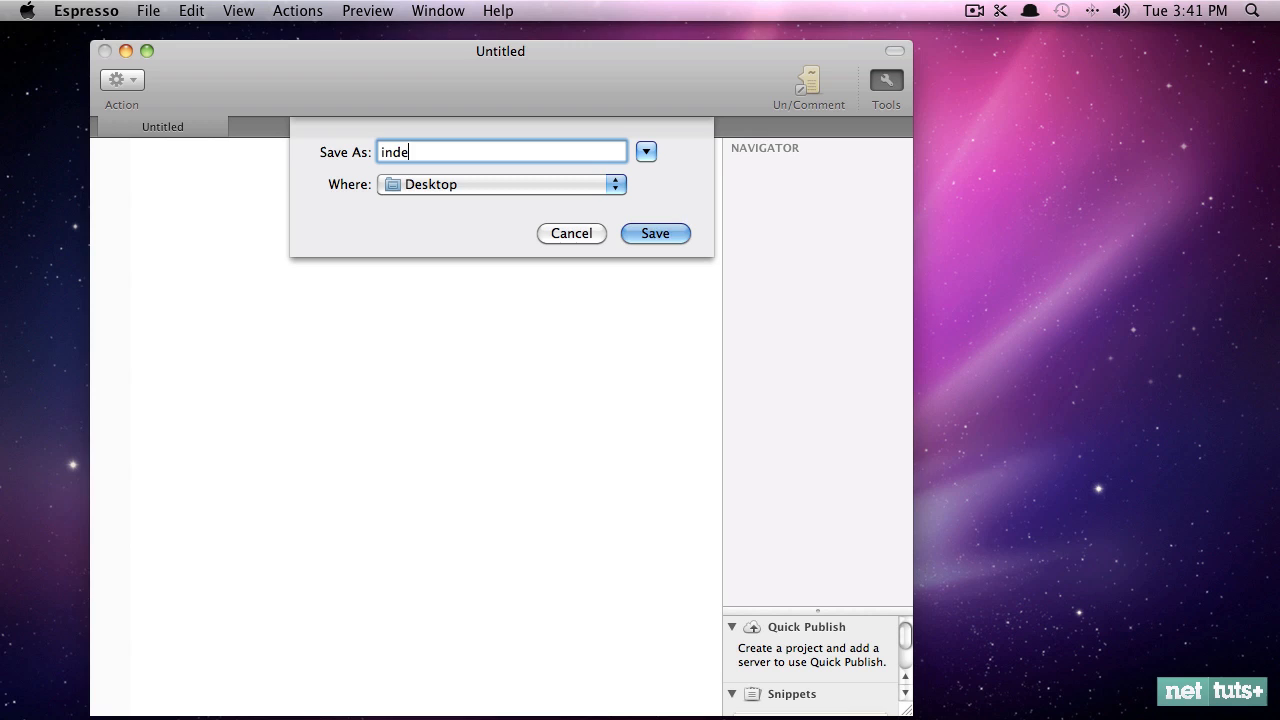
text(x.html)
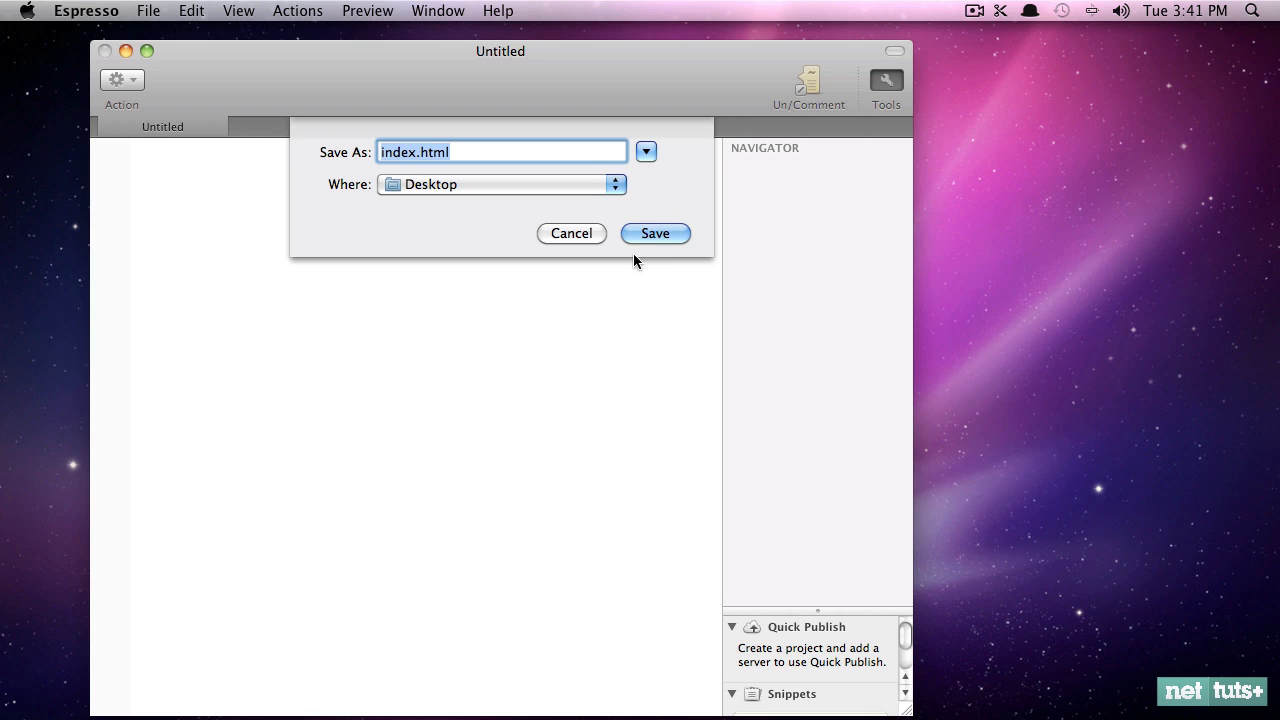
click(654, 232)
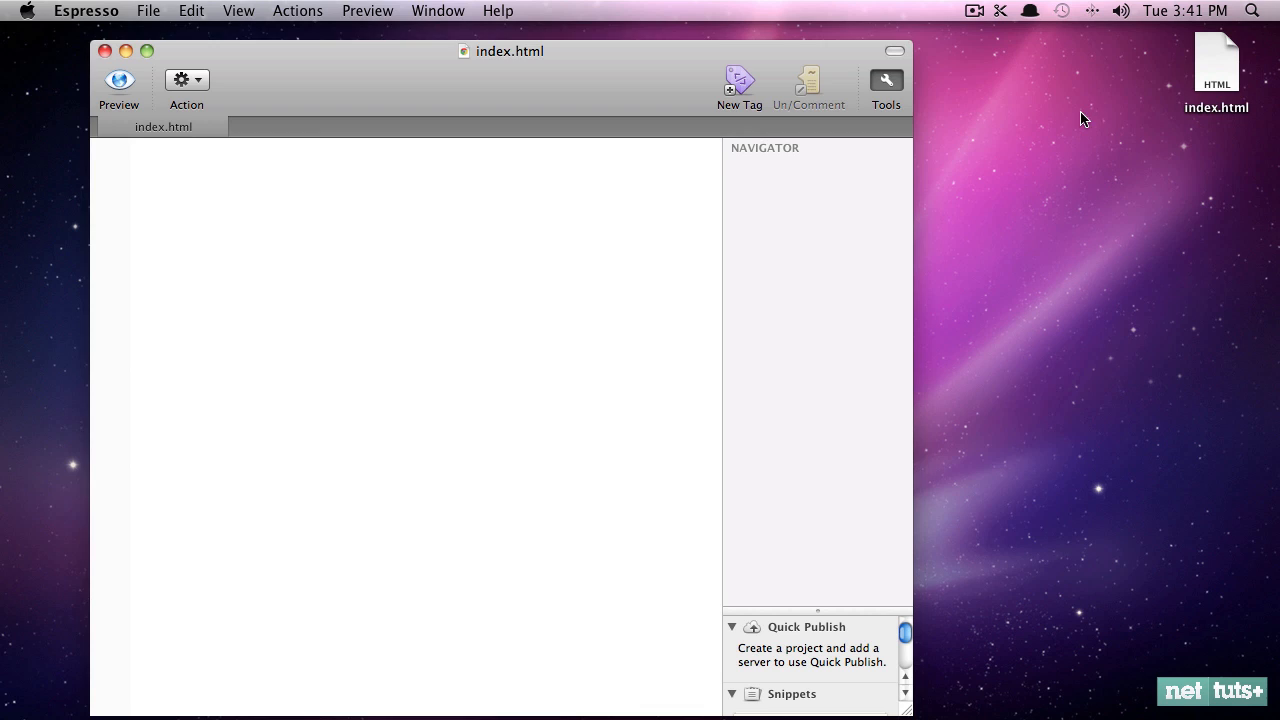
click(1216, 62)
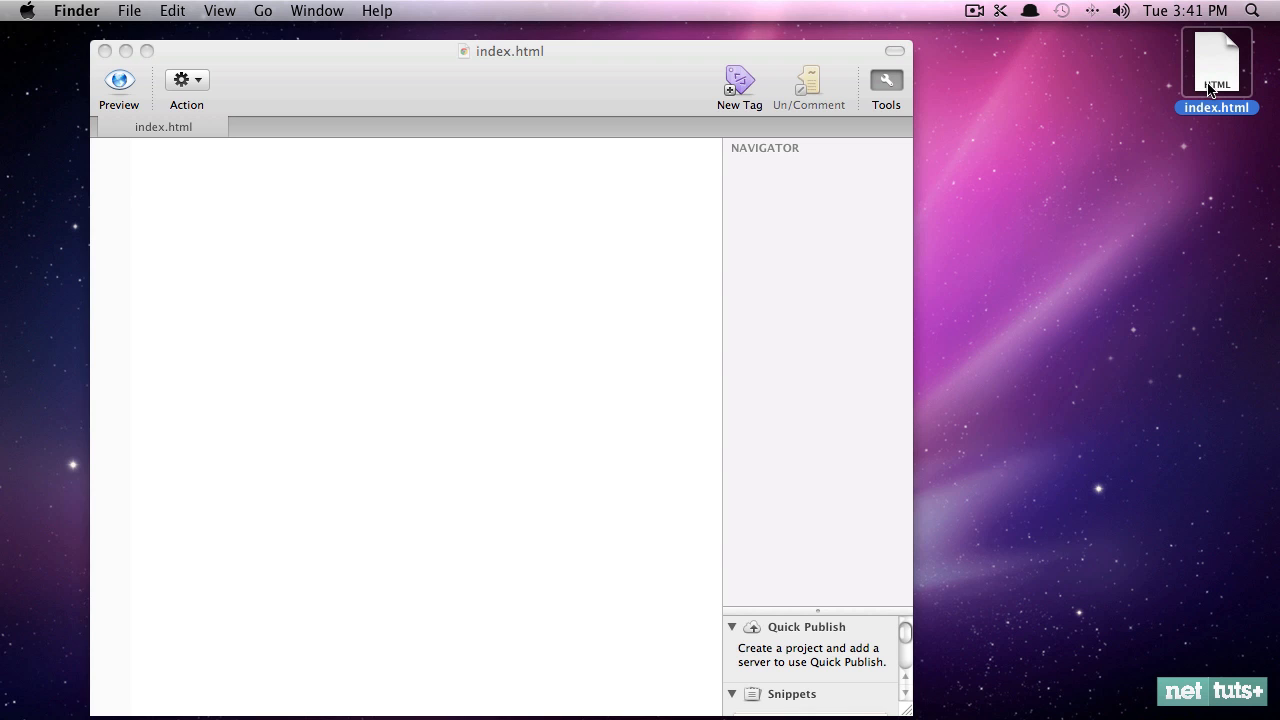
mouse_move(428, 668)
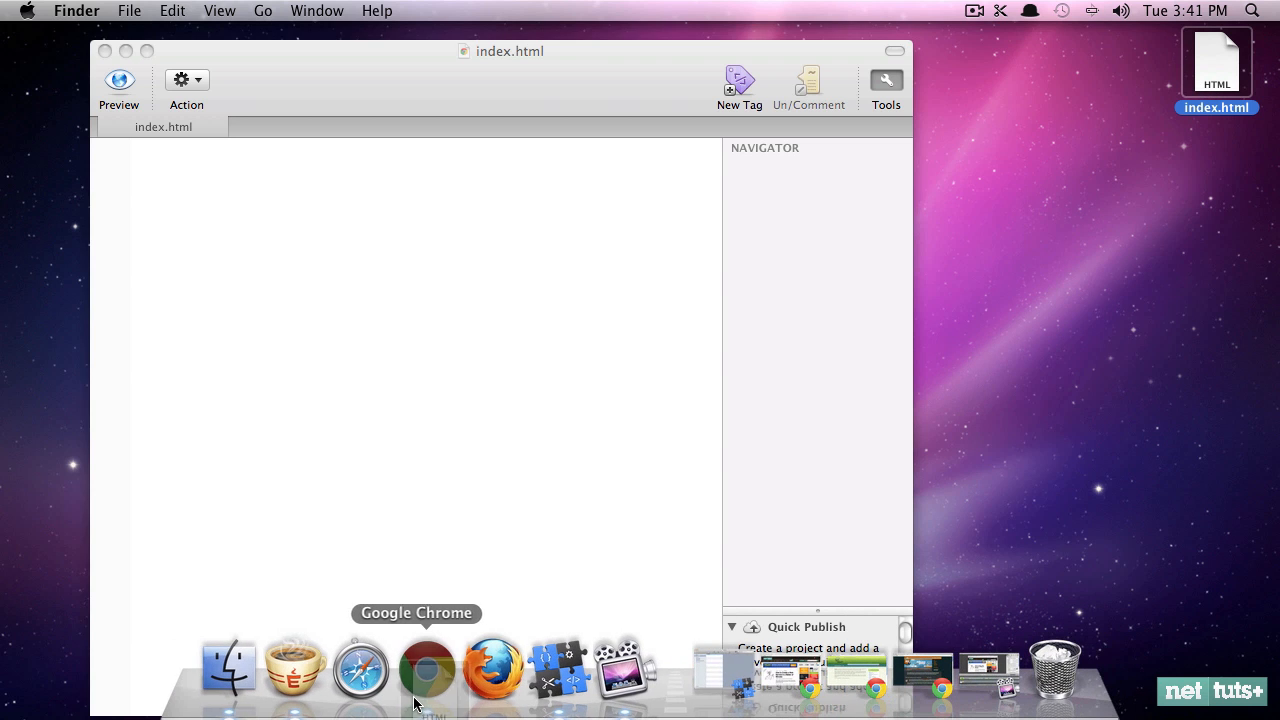
click(428, 664)
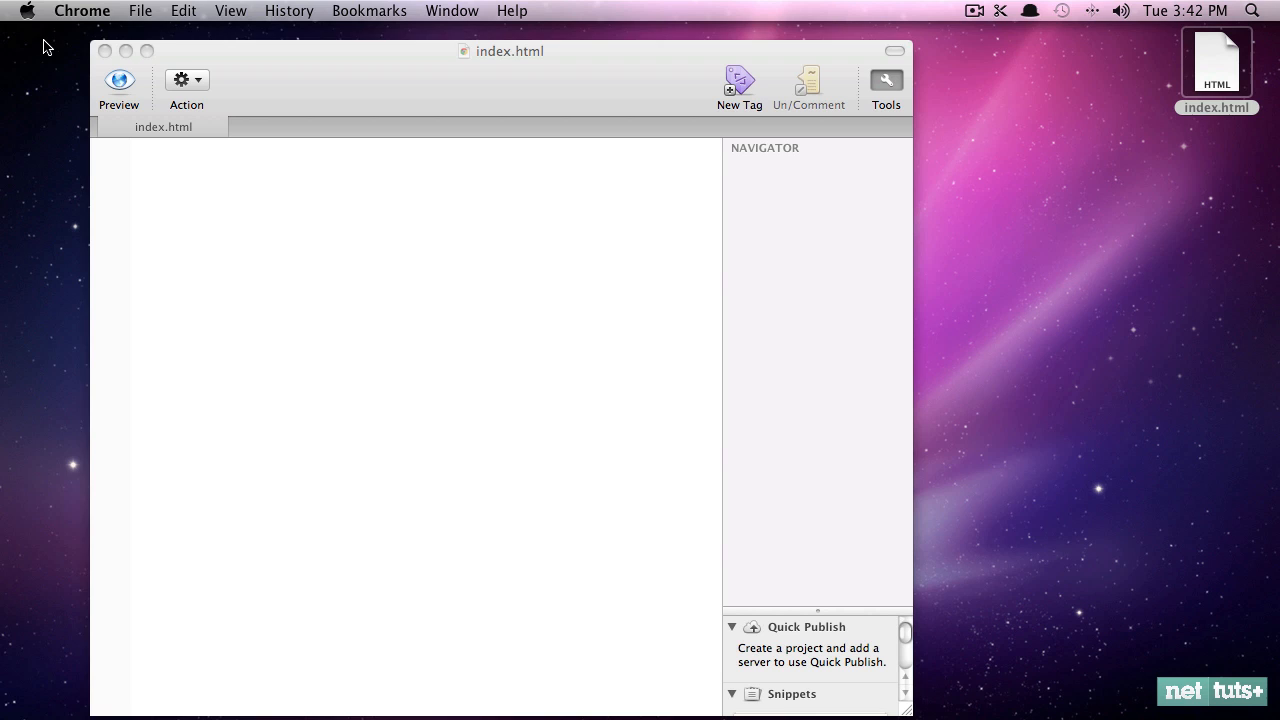
mouse_move(492, 664)
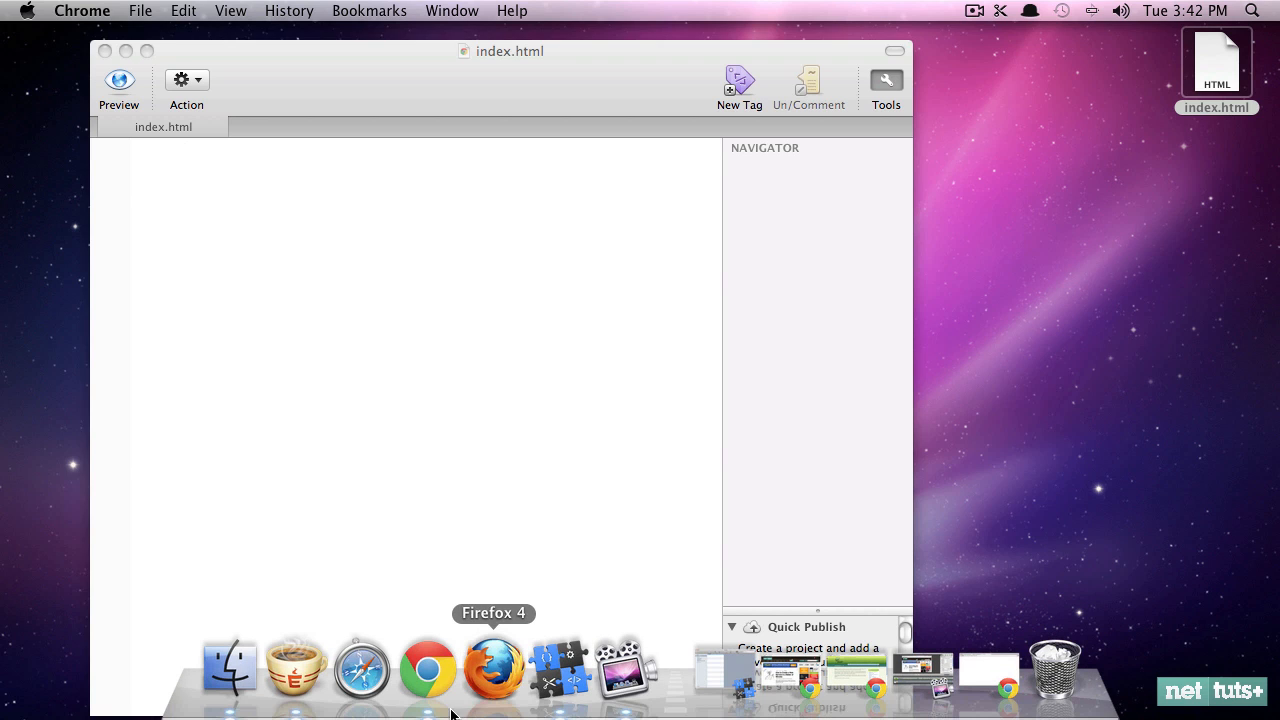
mouse_move(296, 664)
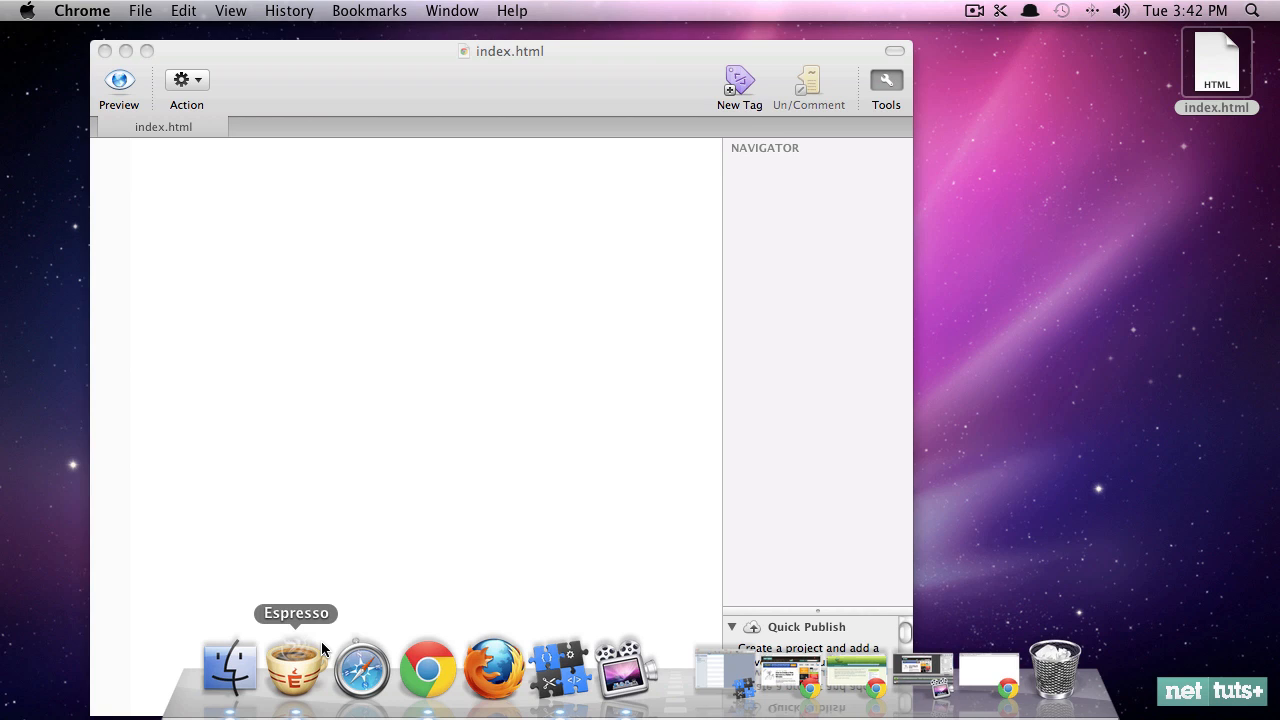
mouse_move(360, 664)
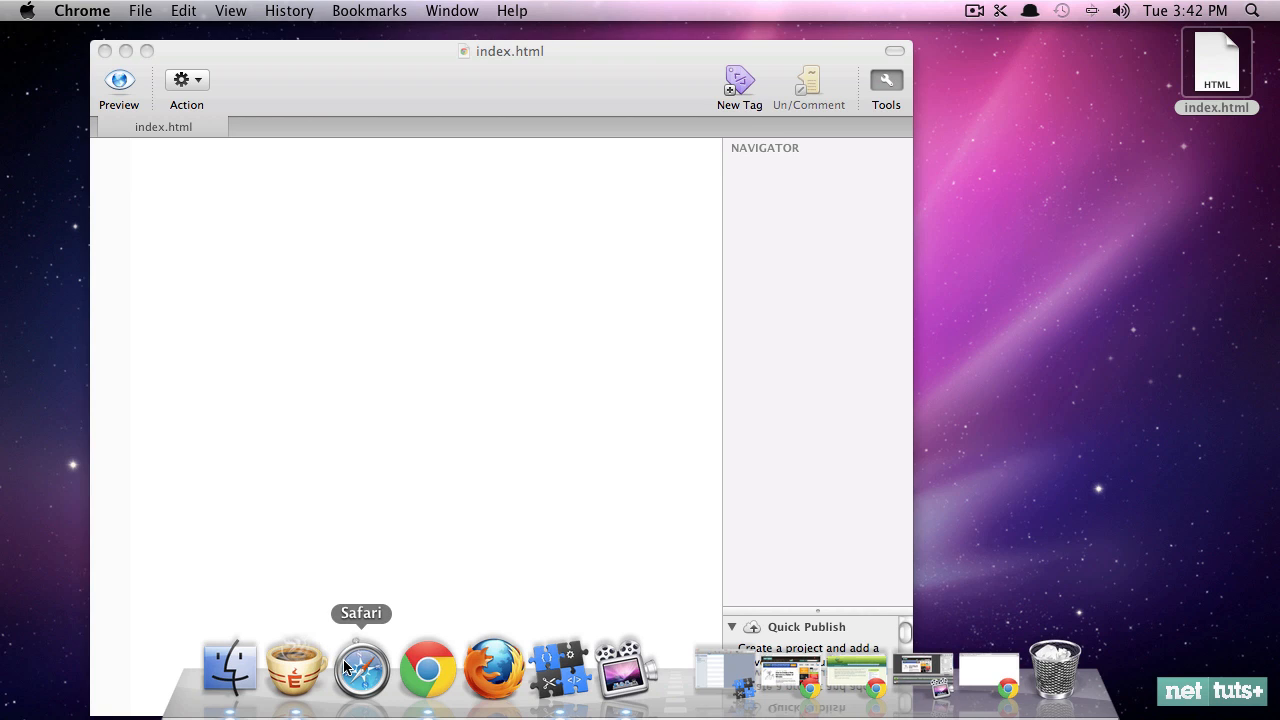
mouse_move(428, 666)
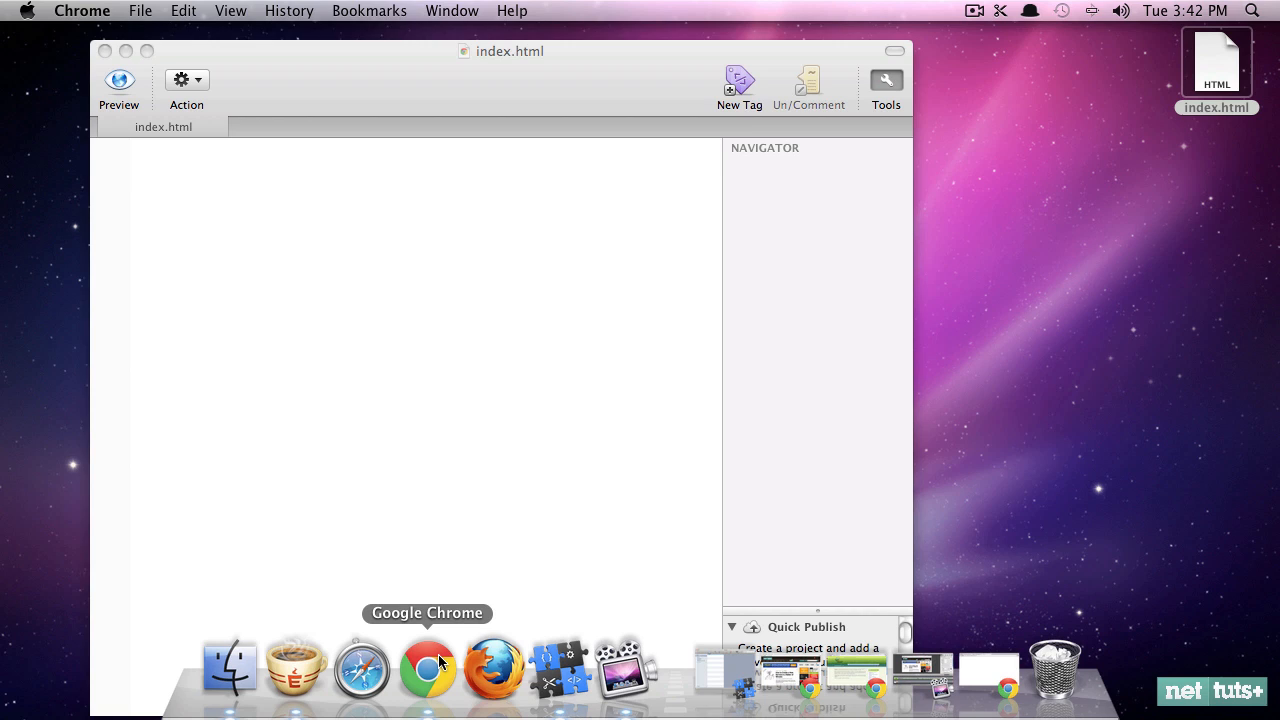
mouse_move(494, 664)
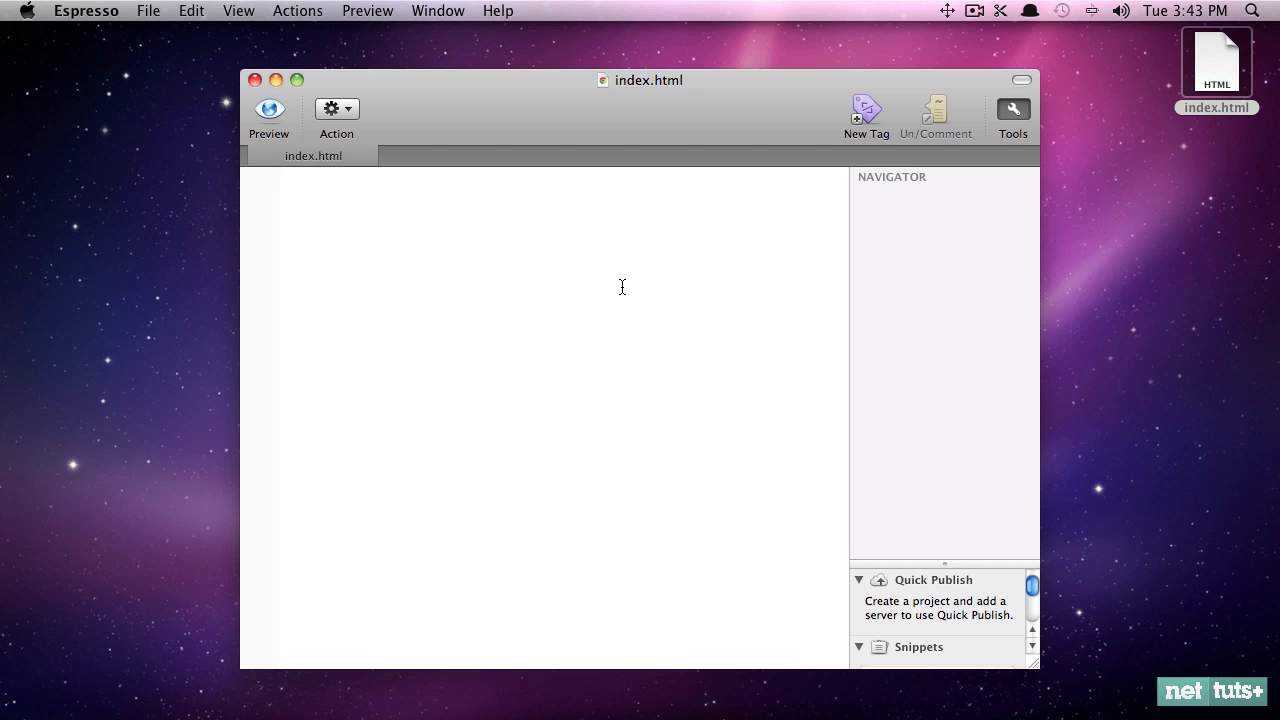
mouse_move(504, 672)
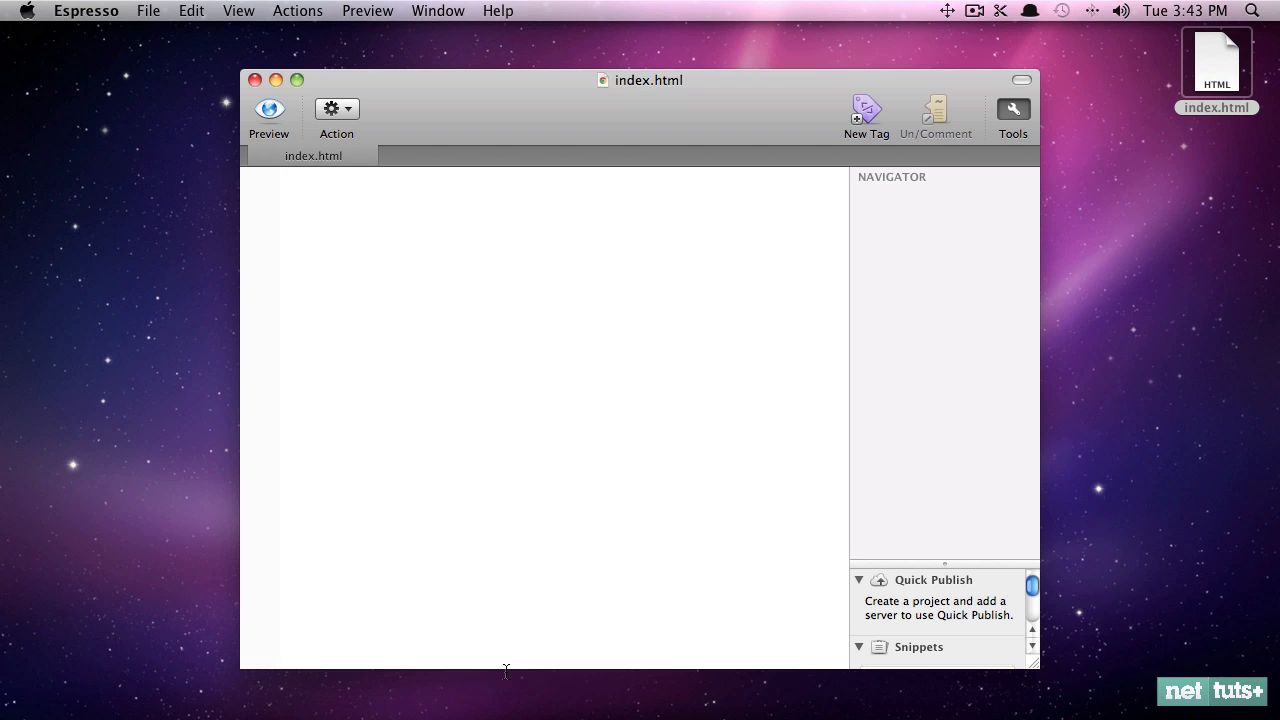
- Bring Chrome's Nettuts+ homepage forward and bring up the page context menu
click(460, 668)
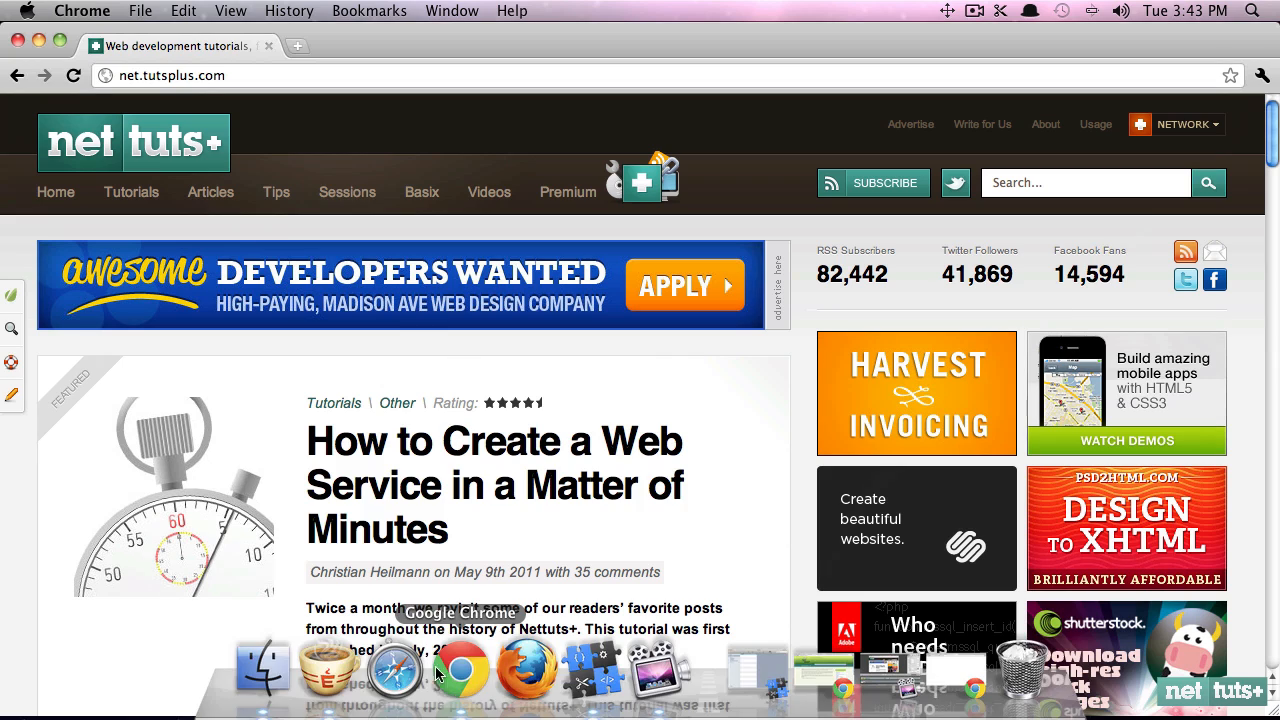
click(488, 192)
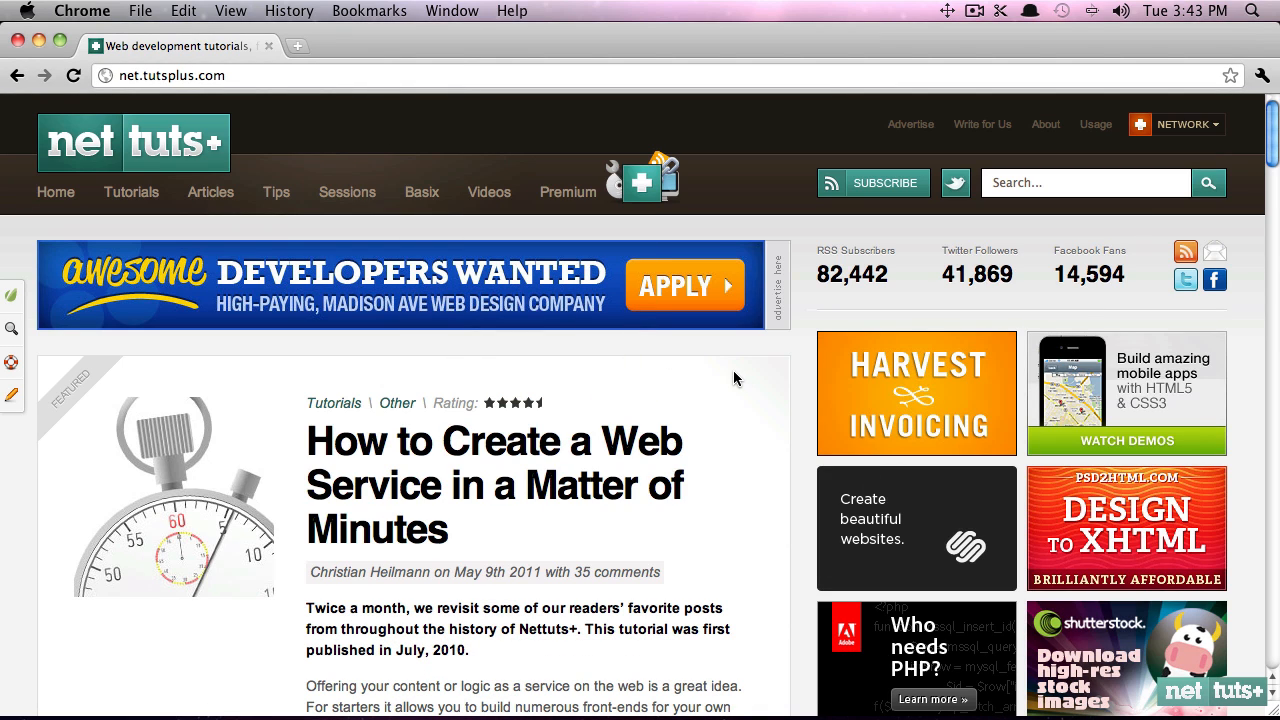
mouse_move(754, 384)
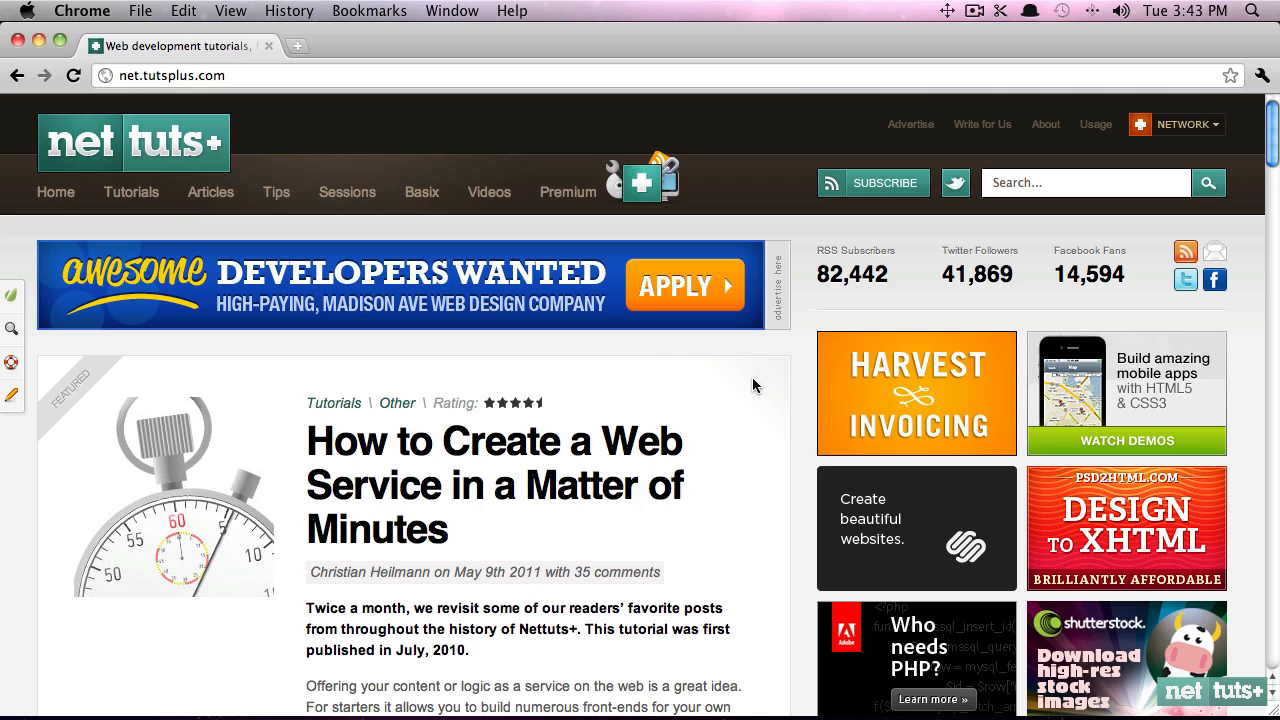
mouse_move(776, 384)
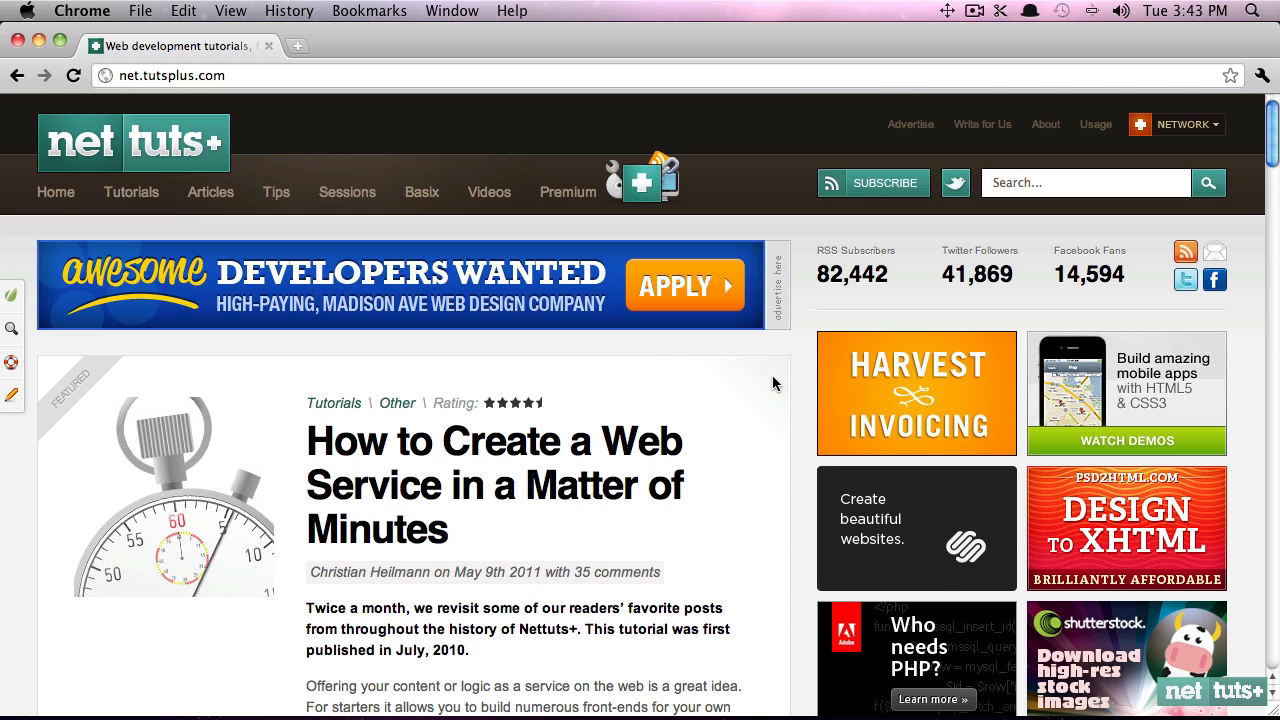
right_click(776, 384)
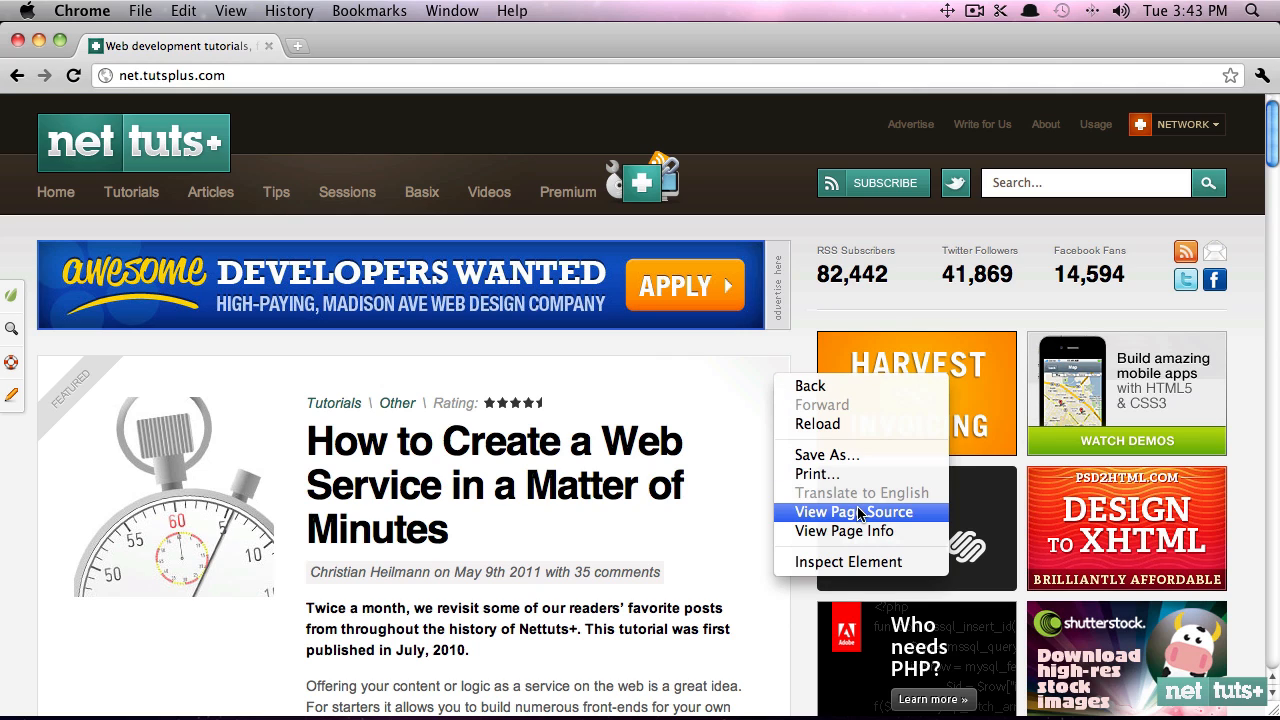
- View the Nettuts+ page source and highlight the category list items from Other to Tools & Tips
click(852, 512)
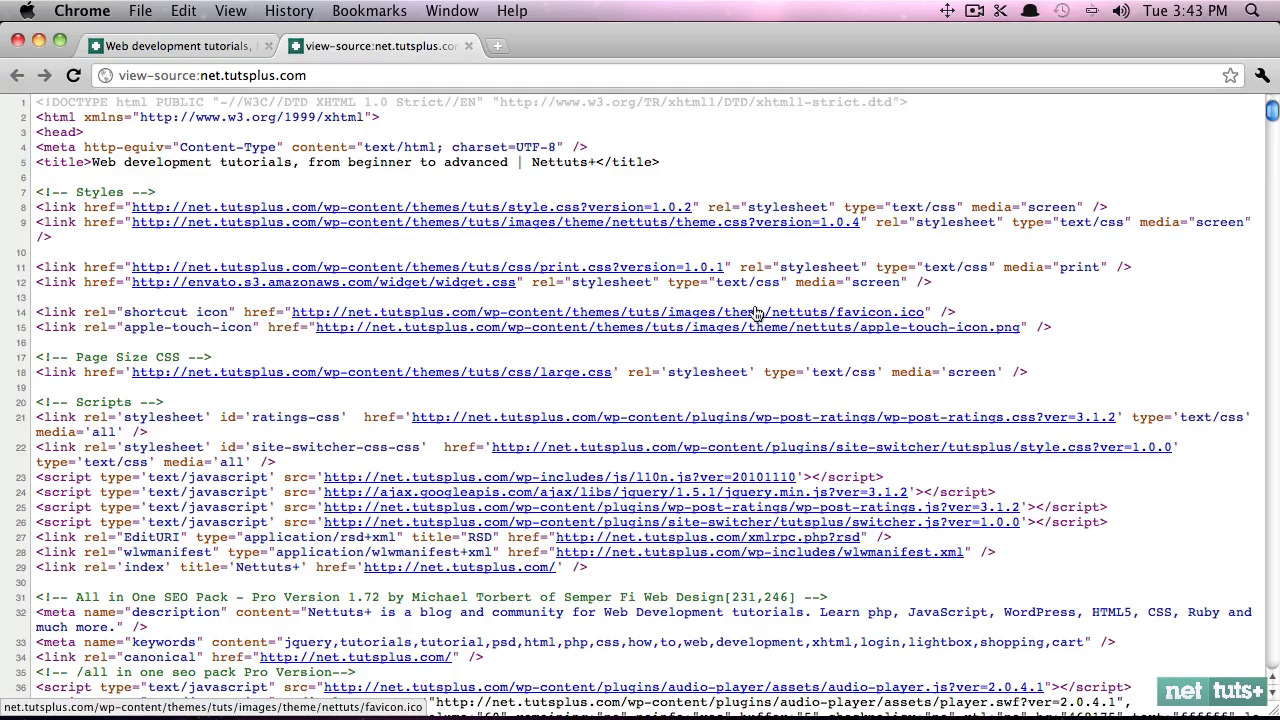
mouse_move(722, 312)
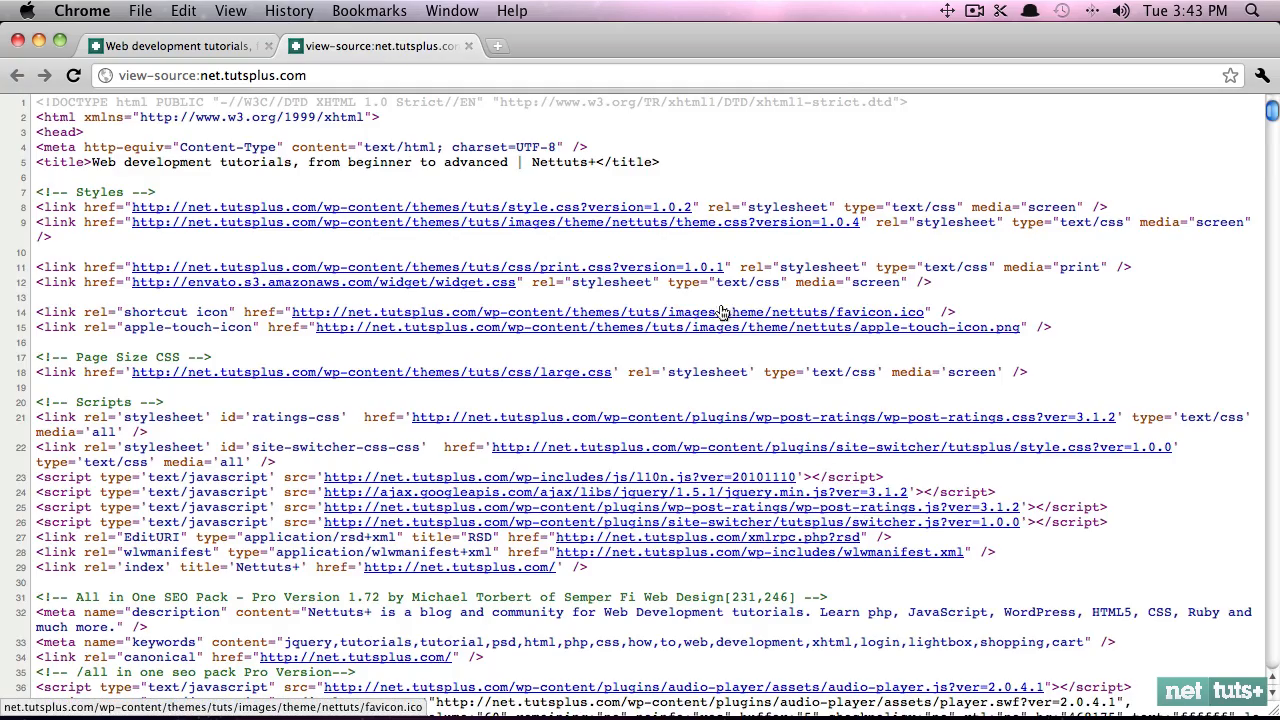
scroll(down, 3)
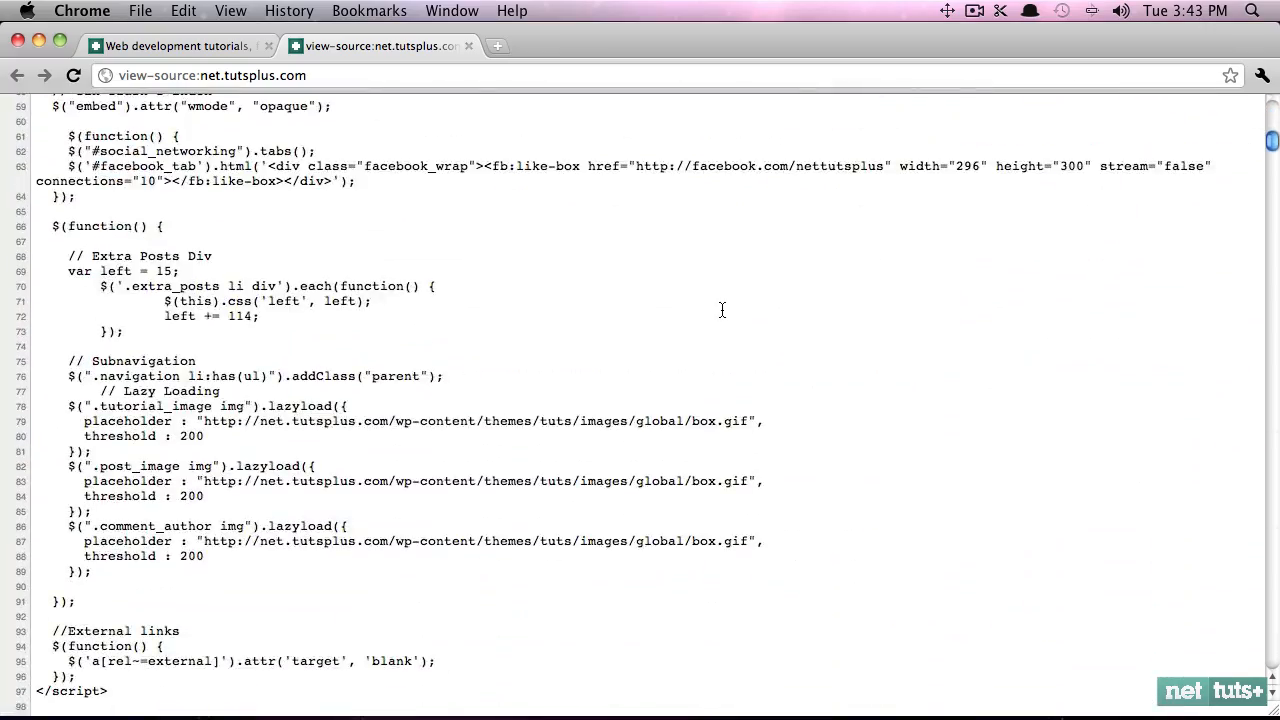
scroll(down, 3)
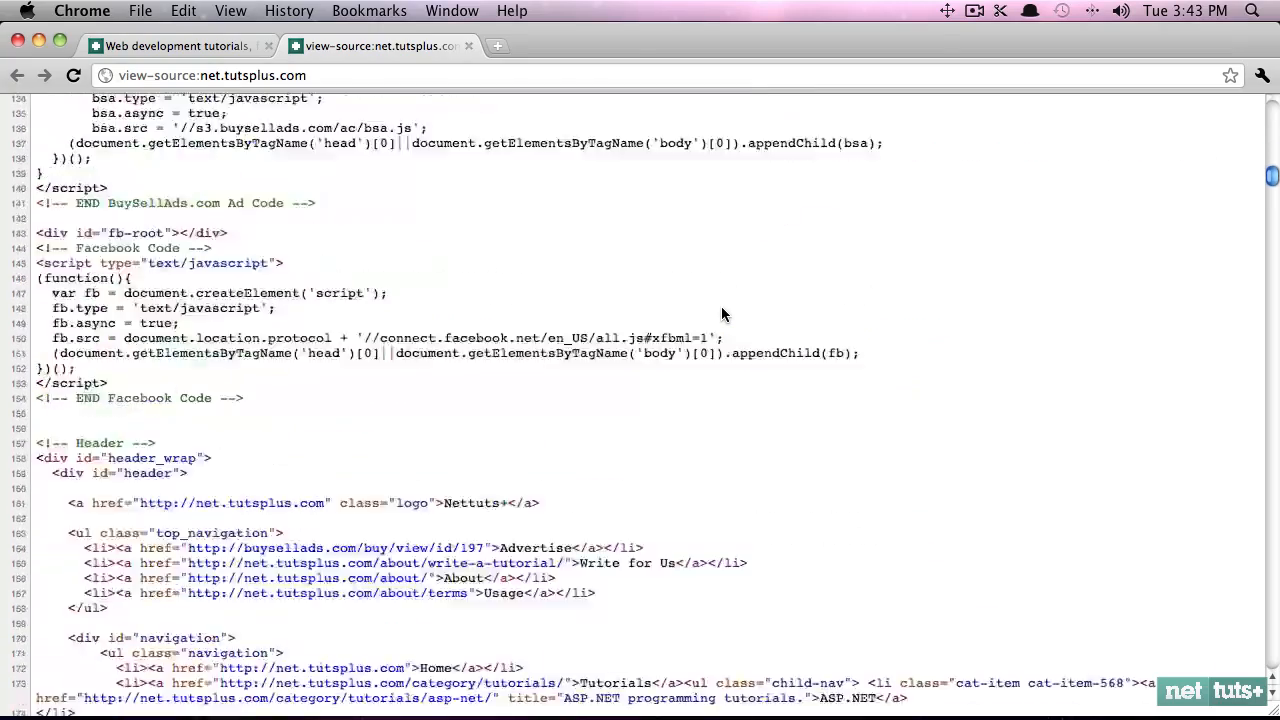
scroll(down, 3)
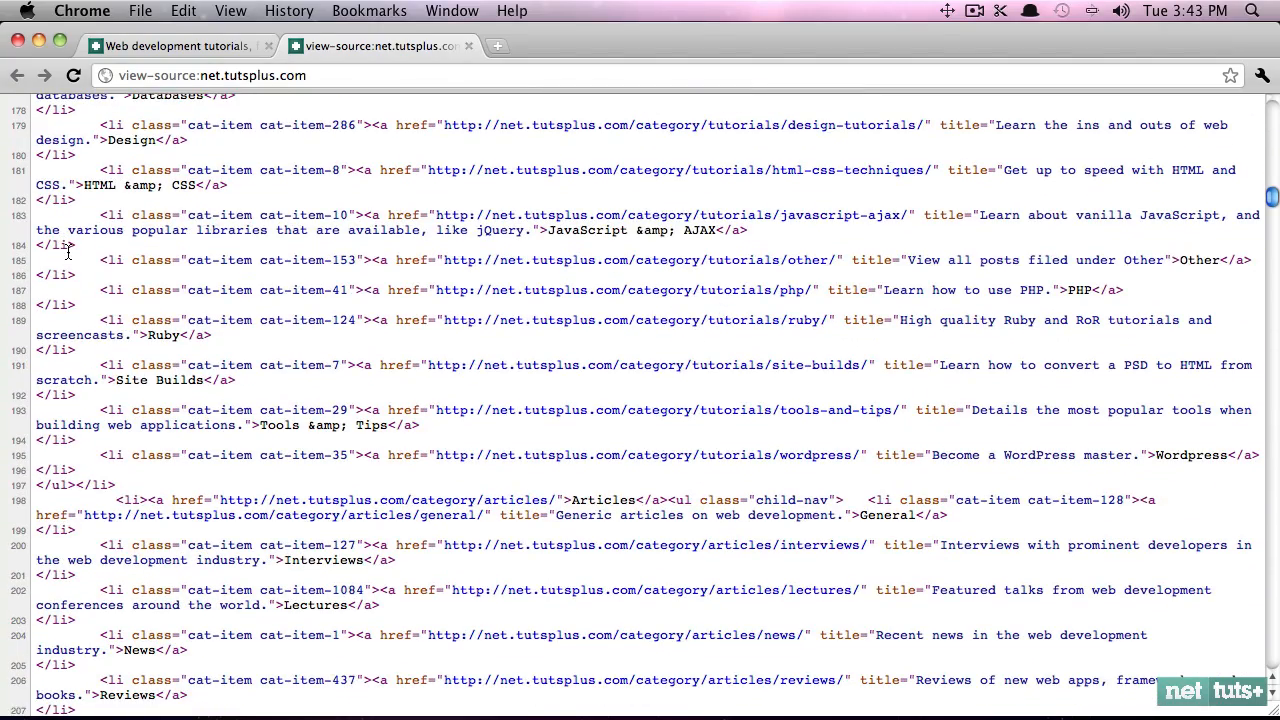
drag(70, 260, 300, 440)
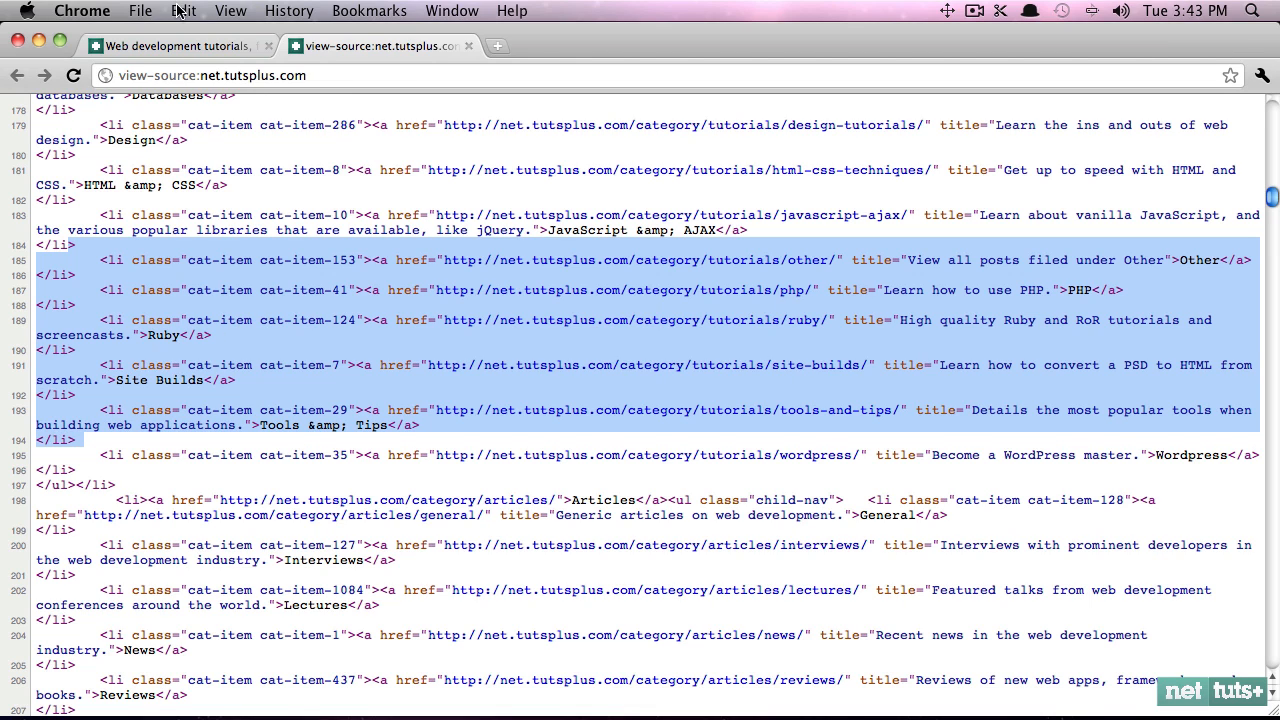
mouse_move(180, 46)
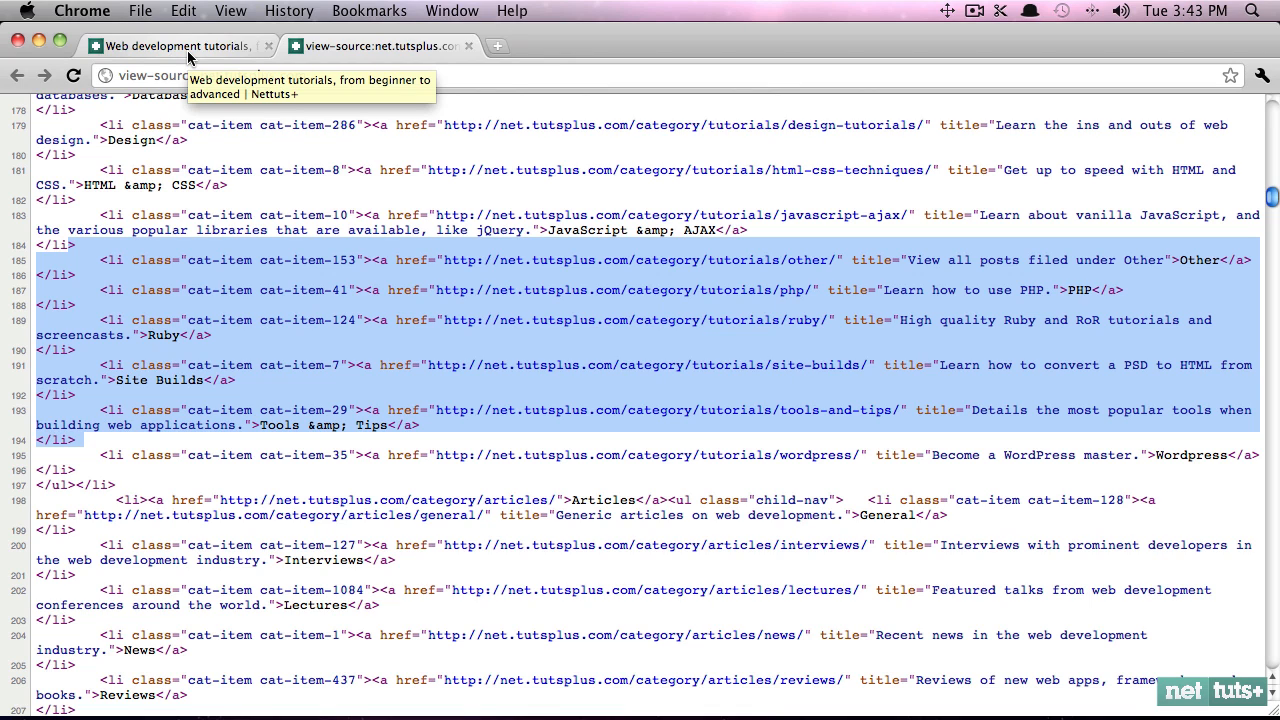
mouse_move(180, 46)
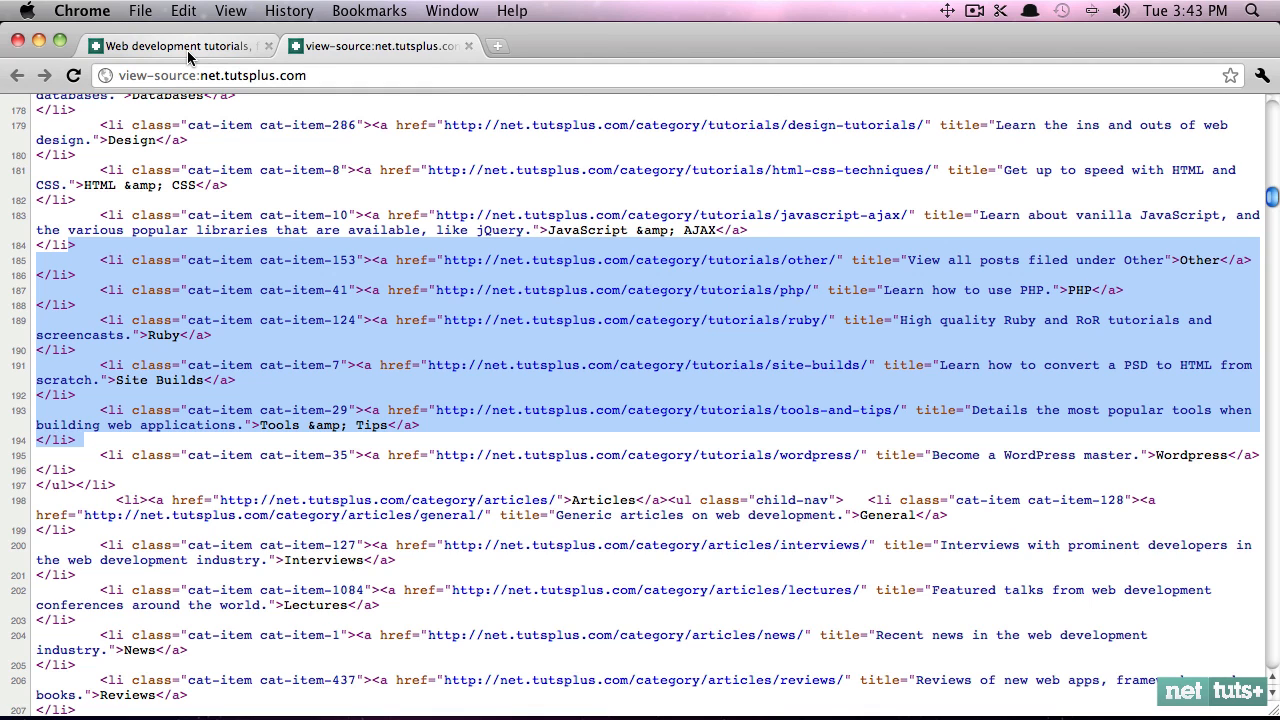
mouse_move(114, 218)
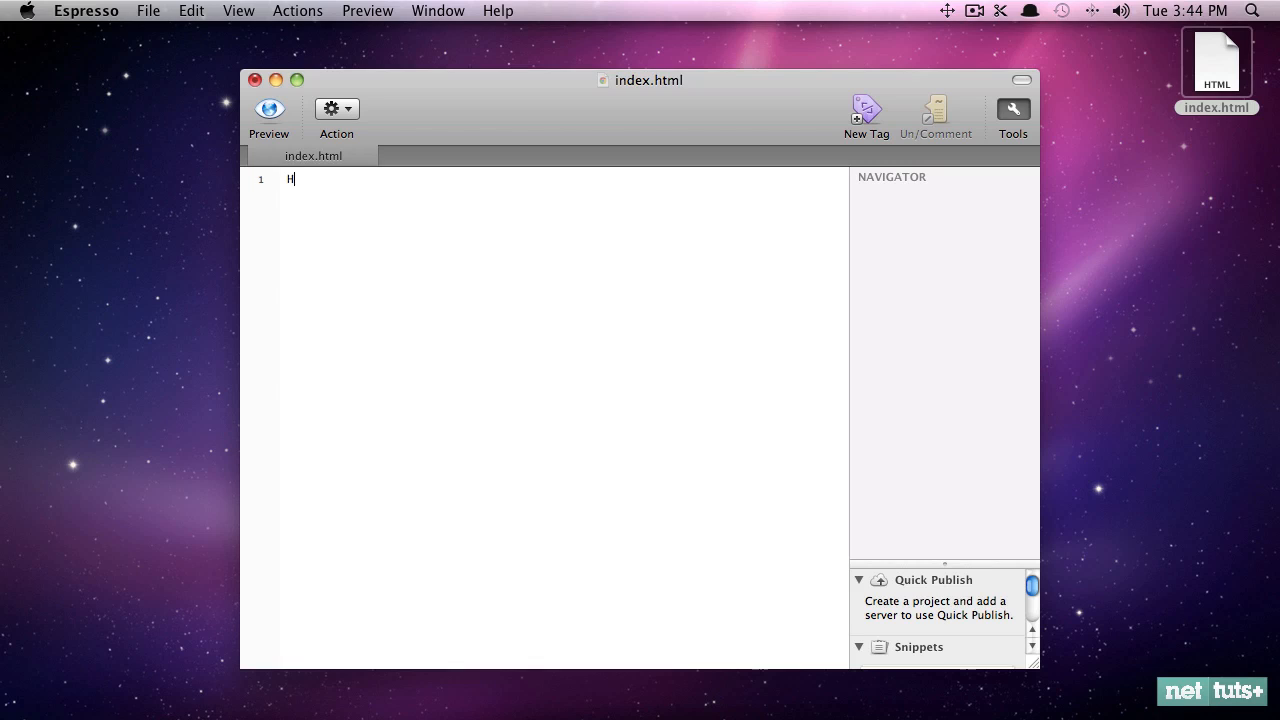
- Write Hello World on line 1 of index.html
text(ello World)
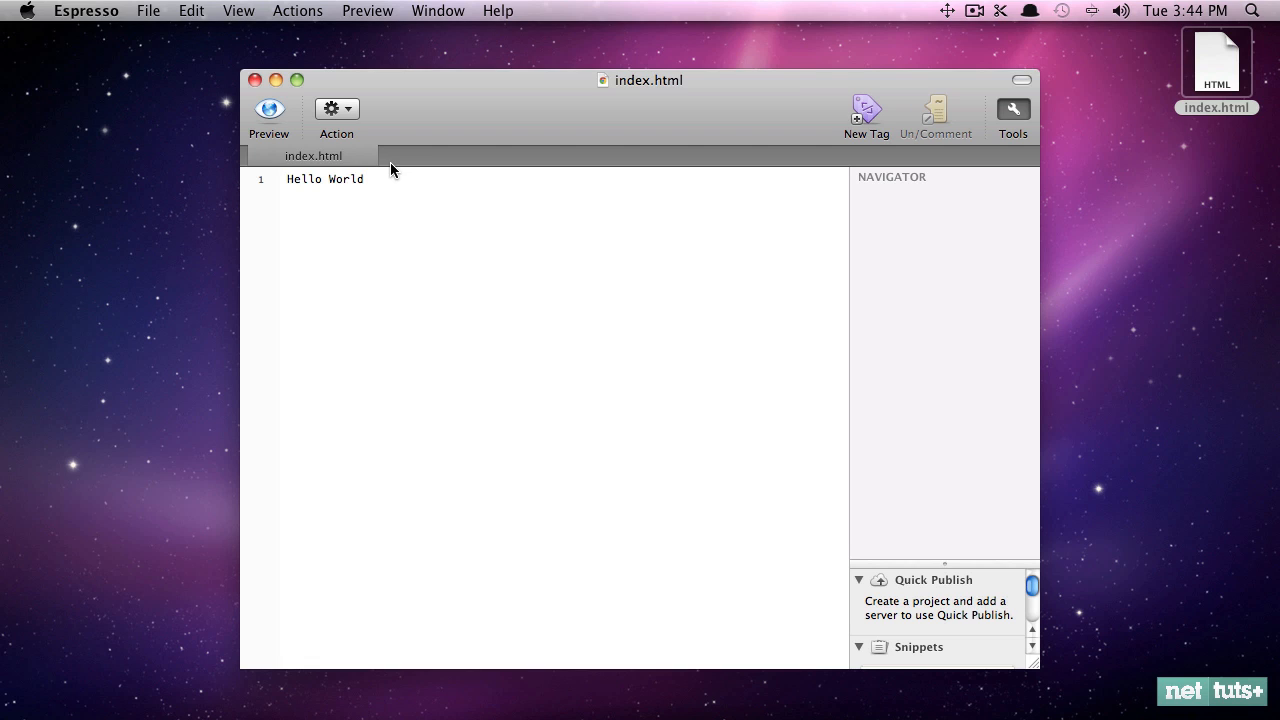
click(364, 180)
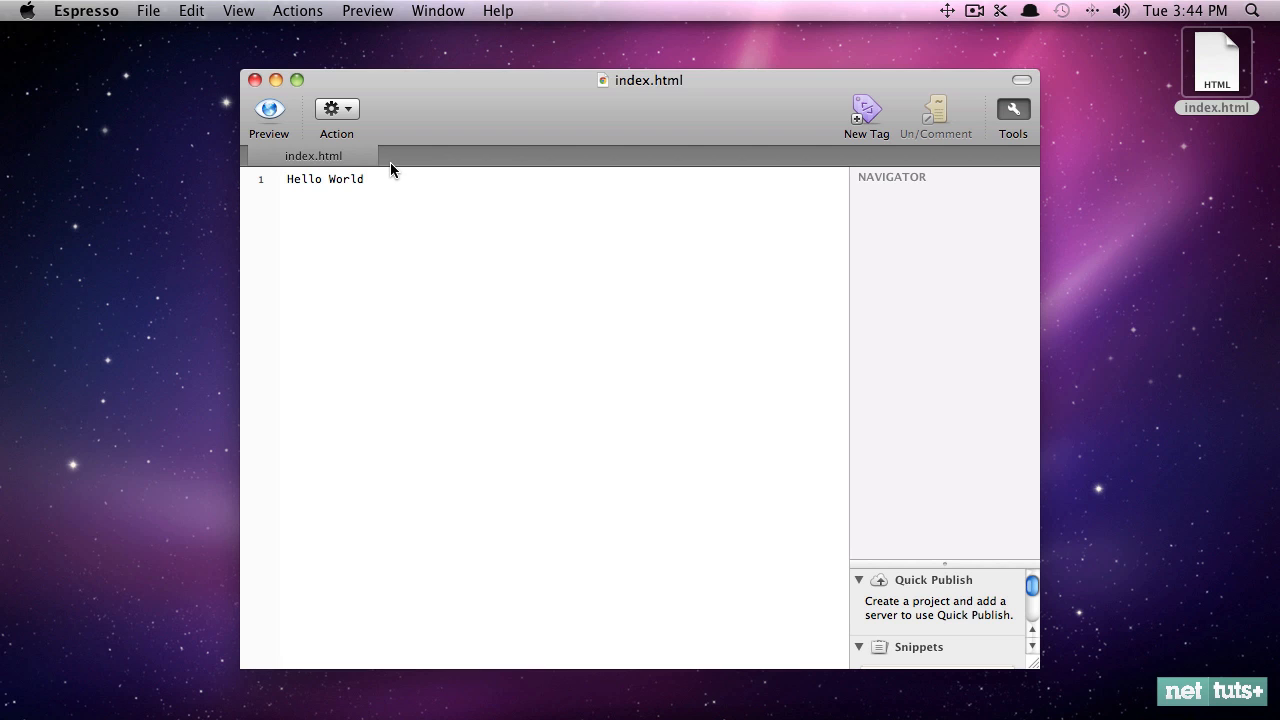
mouse_move(1128, 74)
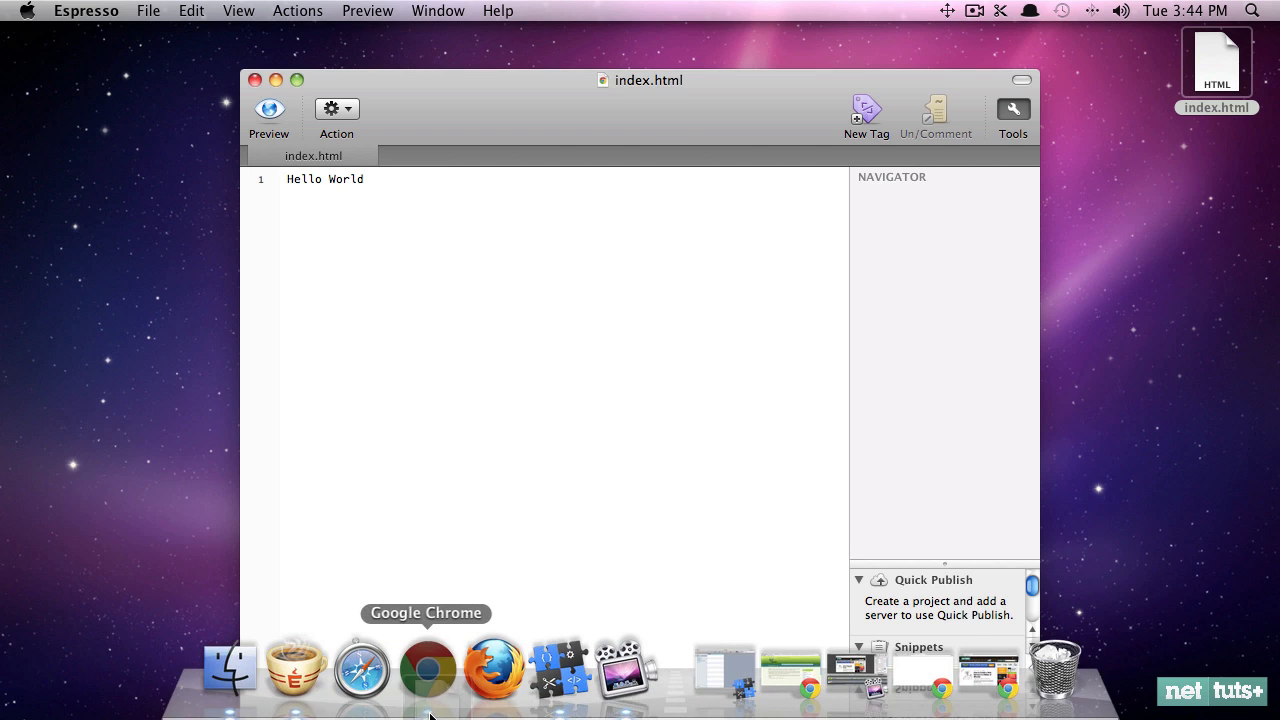
- Close Chrome's old preview tab and open index.html from the Desktop to see Hello World
click(428, 664)
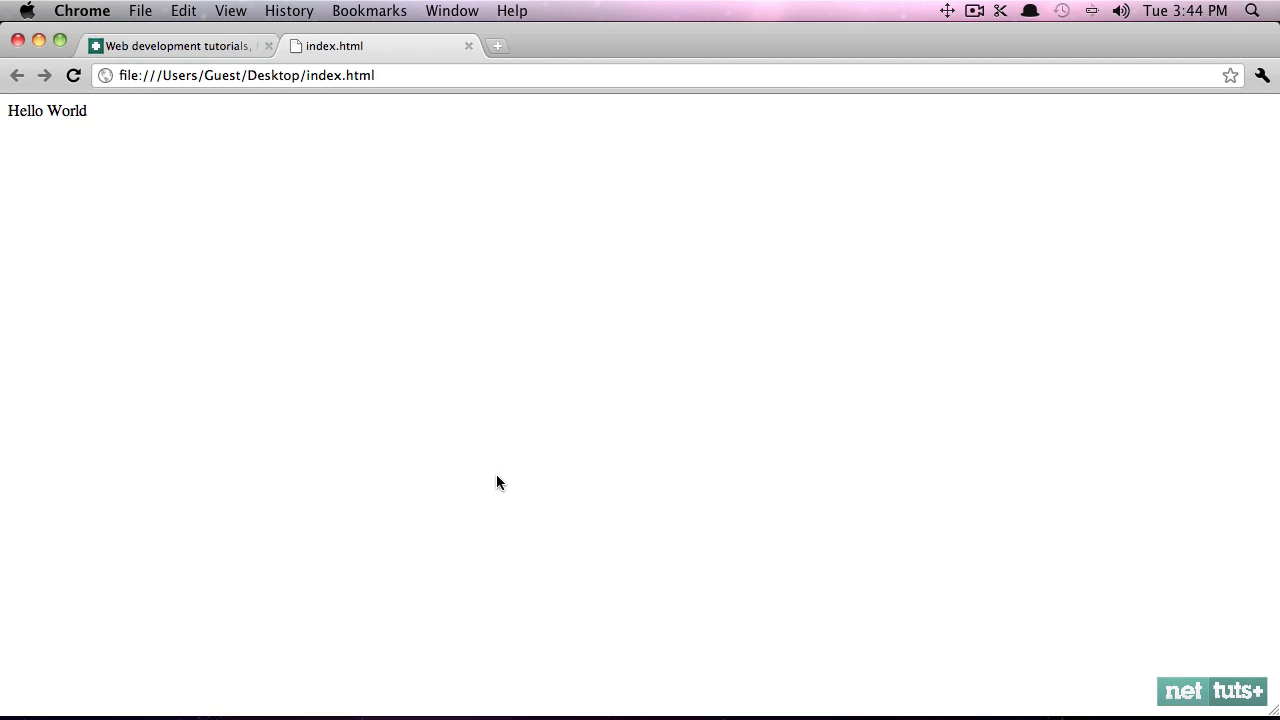
click(468, 44)
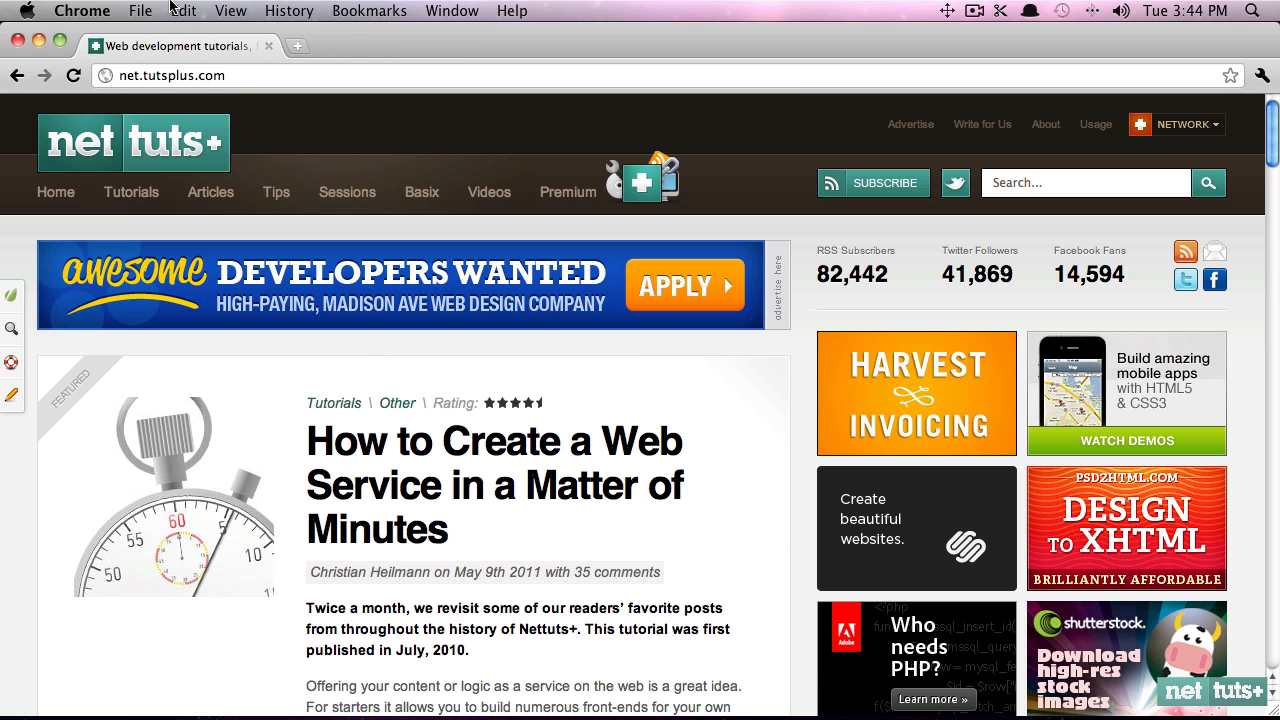
click(140, 12)
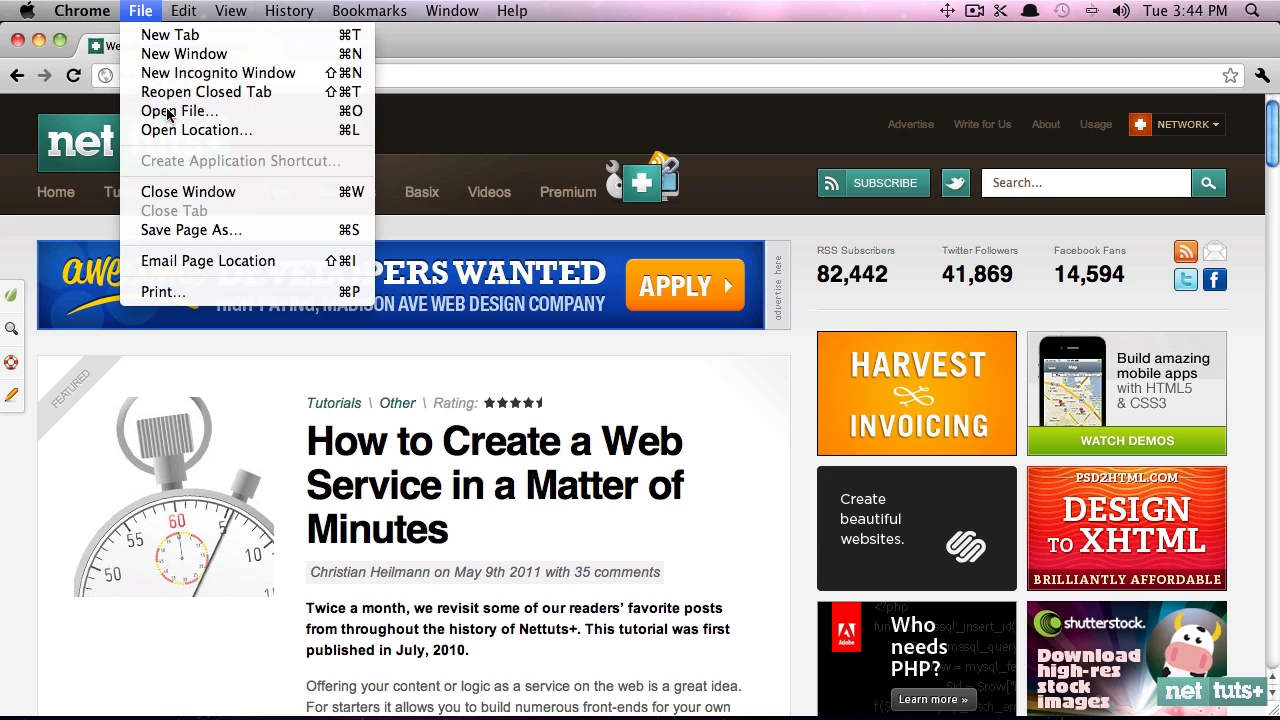
click(180, 112)
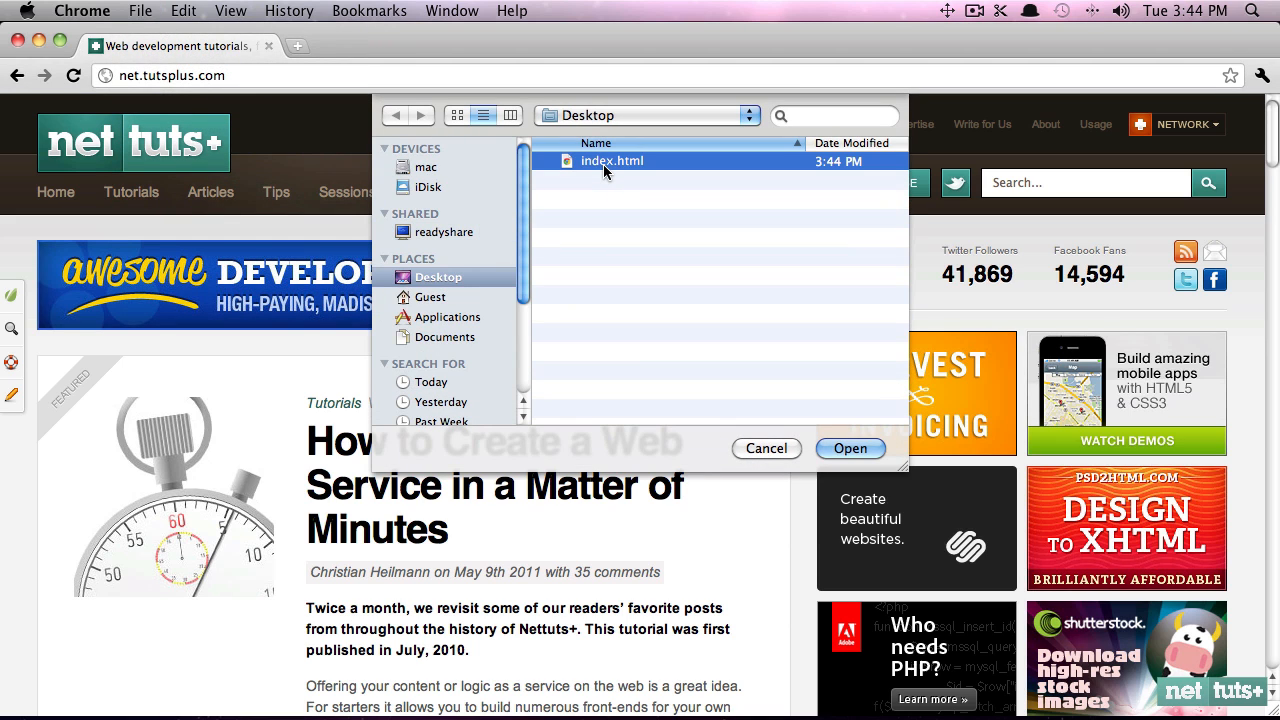
click(850, 448)
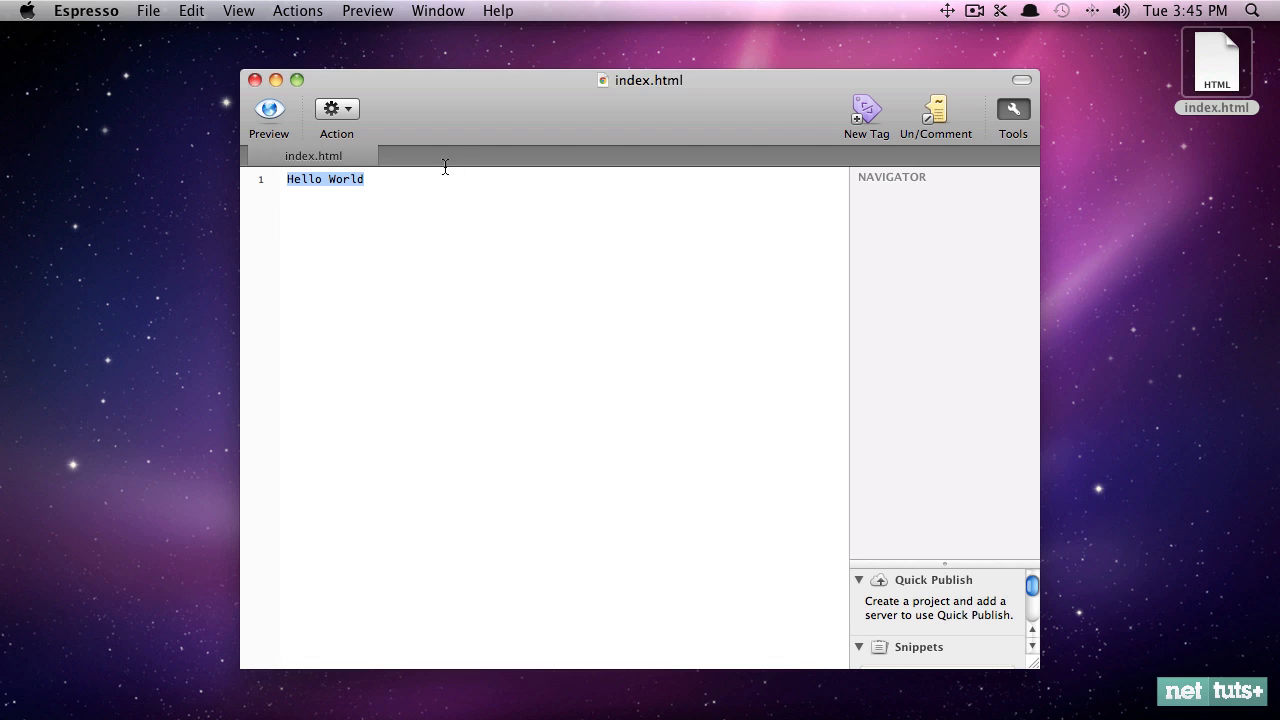
mouse_move(464, 164)
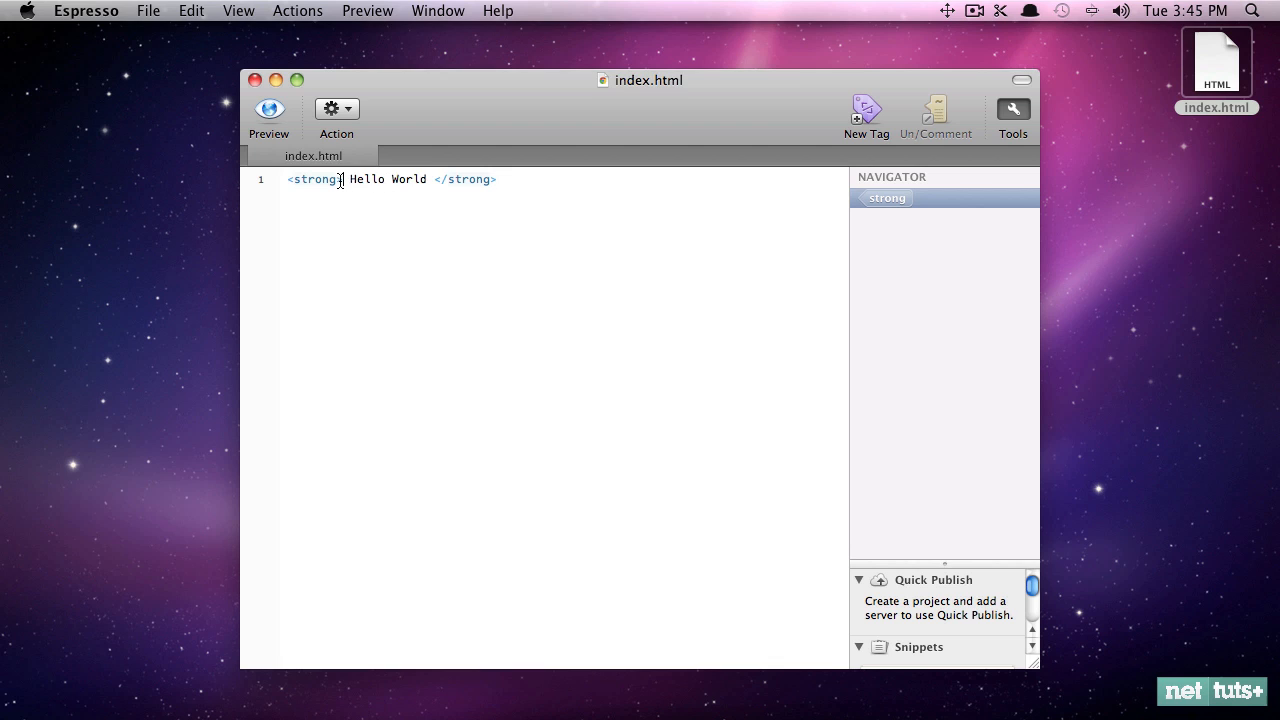
- Wrap Hello World in <strong> and </strong> tags
double_click(366, 180)
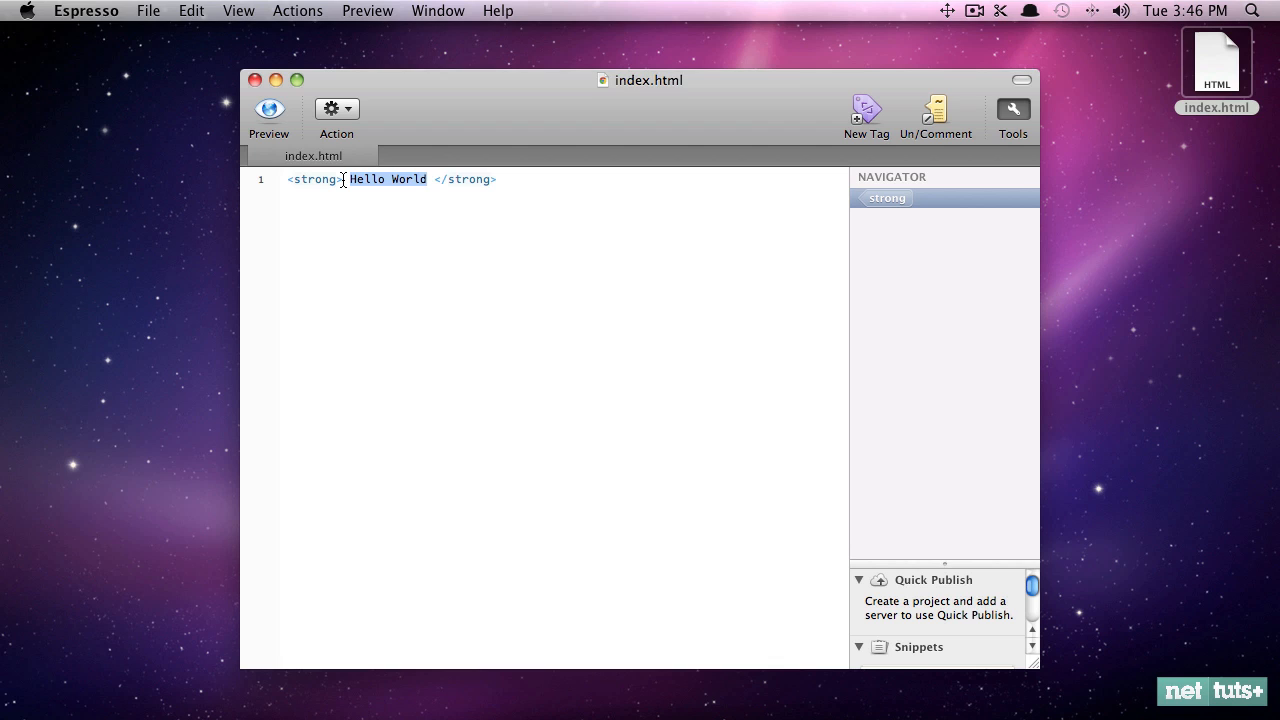
click(348, 180)
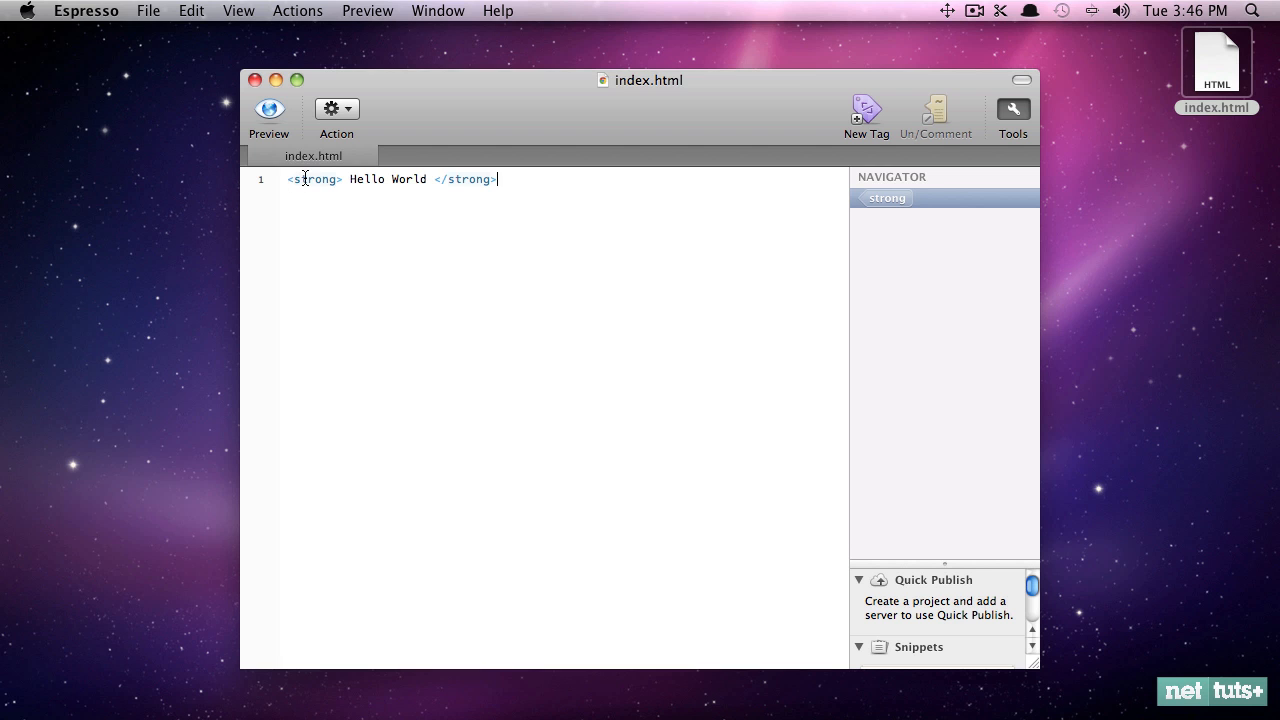
mouse_move(316, 186)
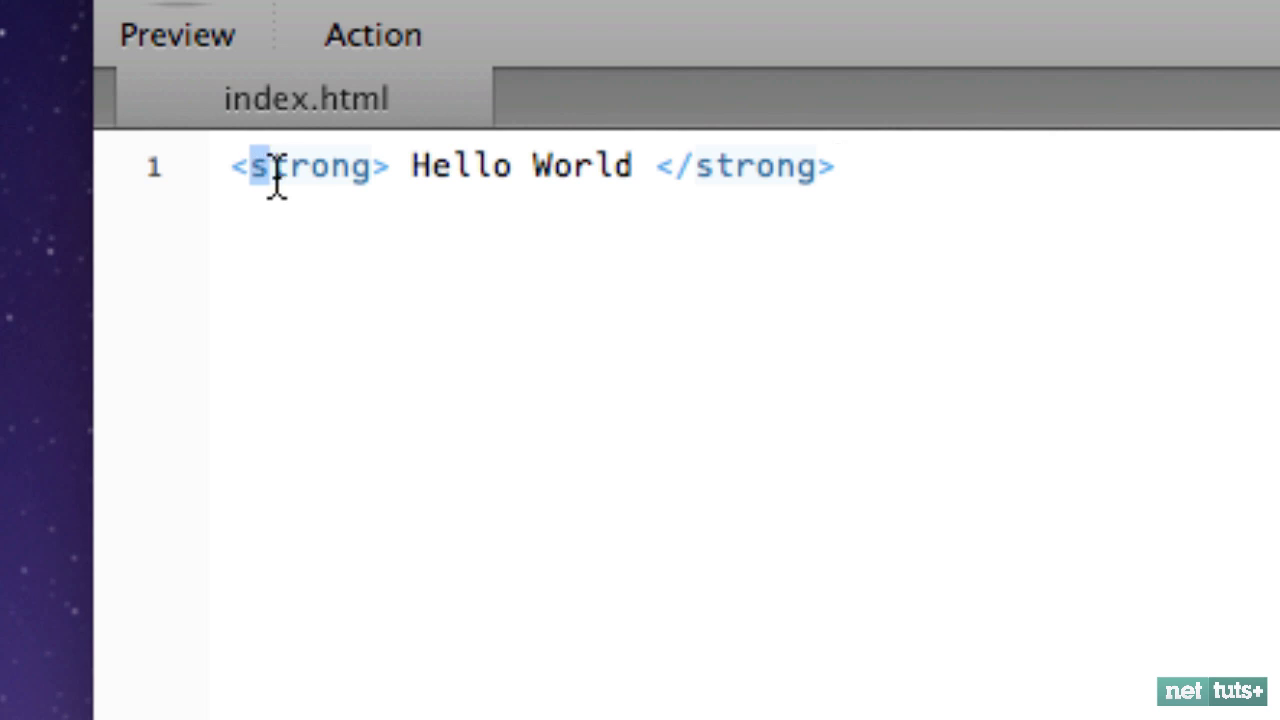
double_click(310, 166)
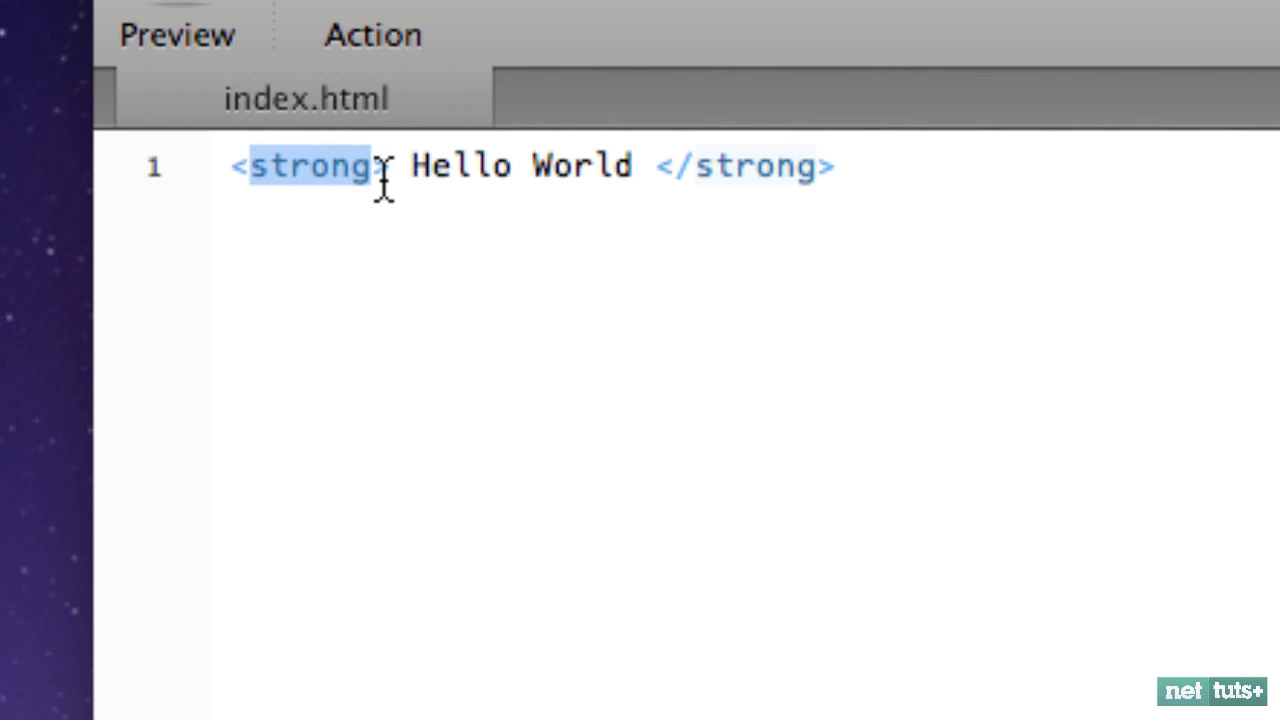
mouse_move(664, 176)
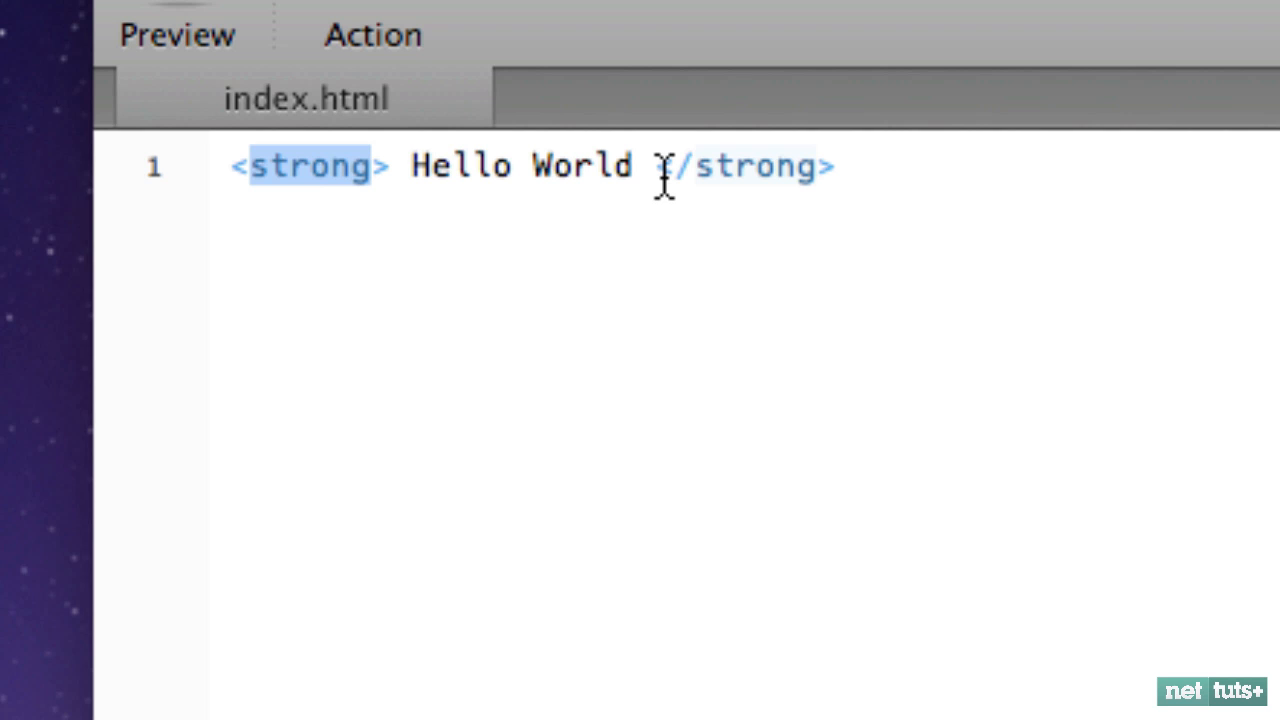
mouse_move(700, 184)
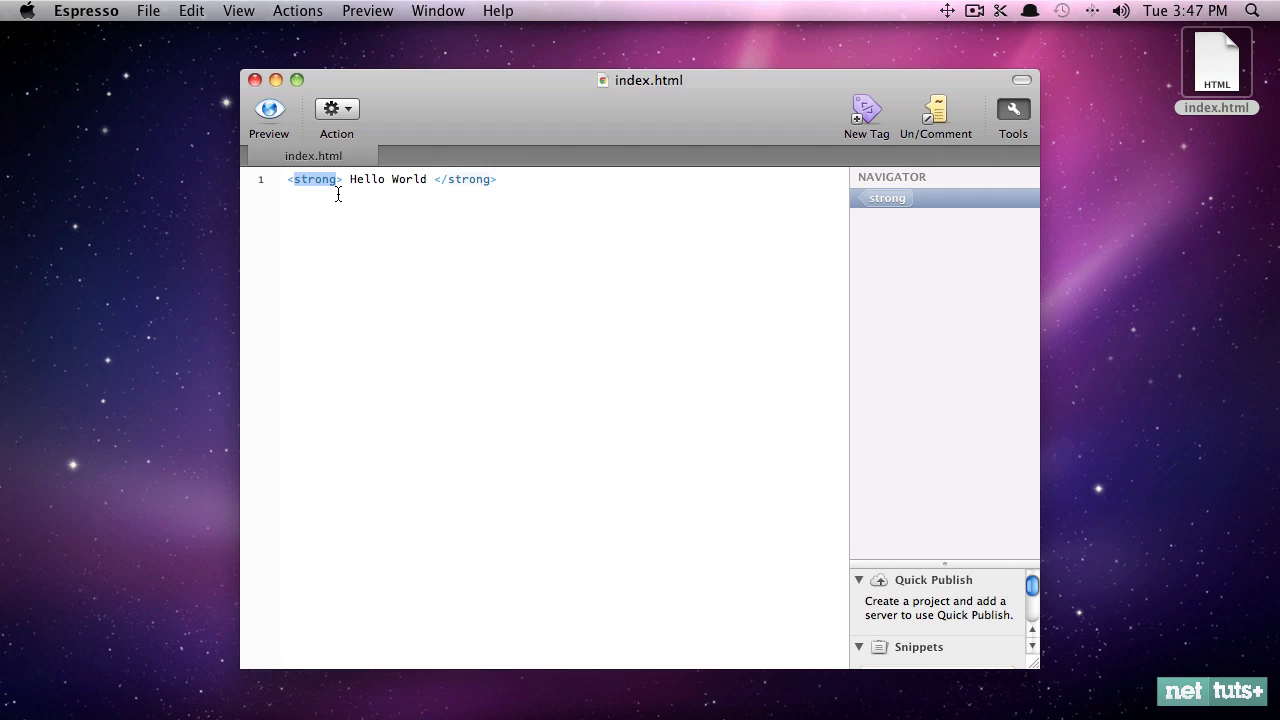
- Try renaming the tag (bo, <fontsize20>, 50), then remove the opening strong tag before Hello World
text(bo)
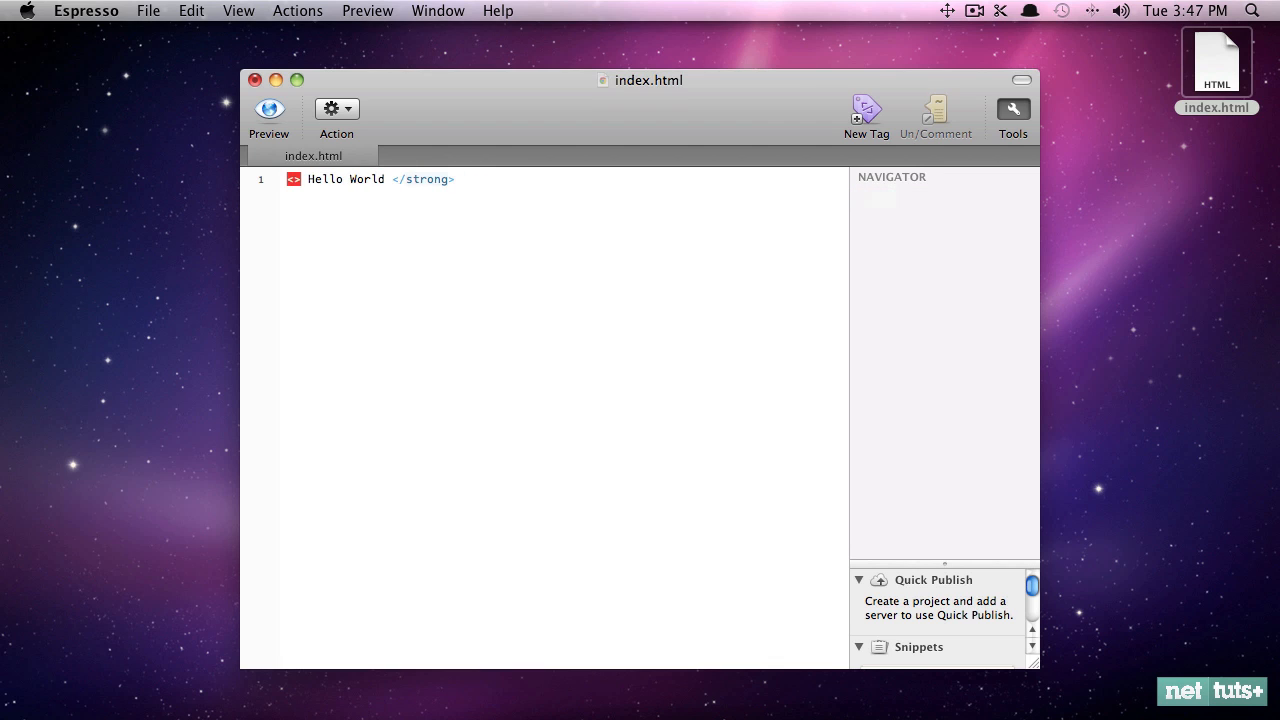
text(<fontsize>)
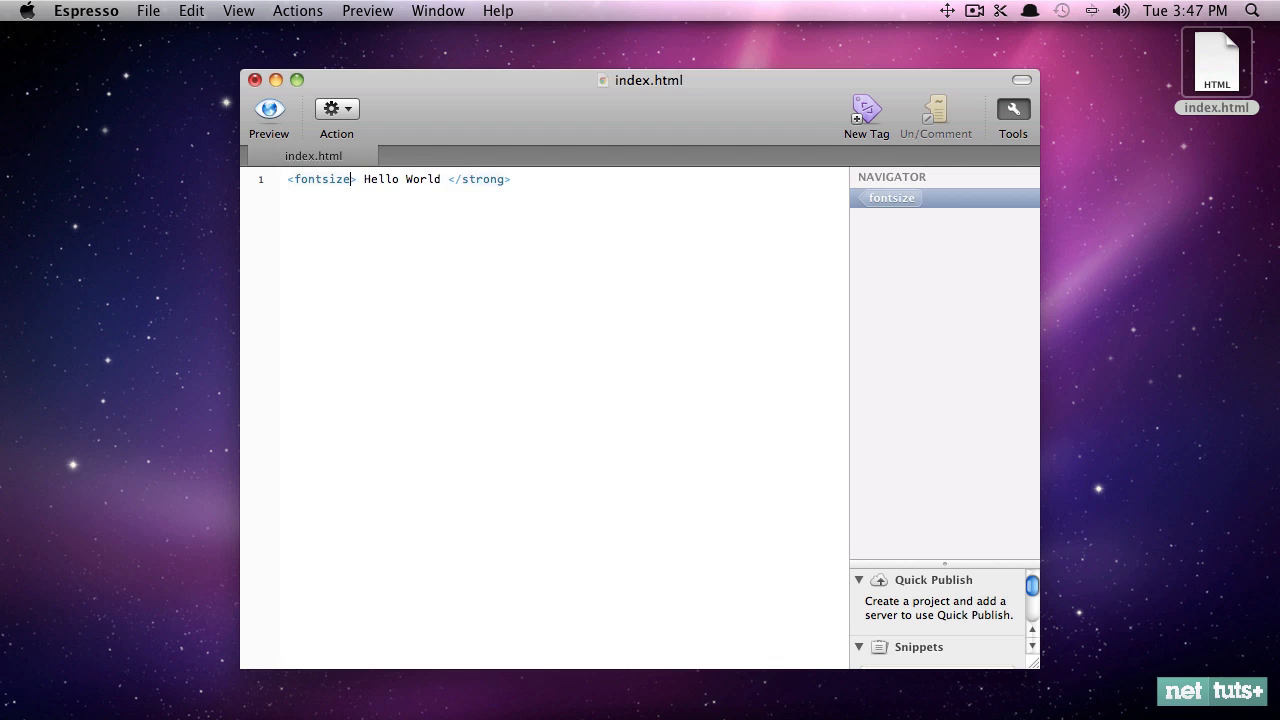
text(20)
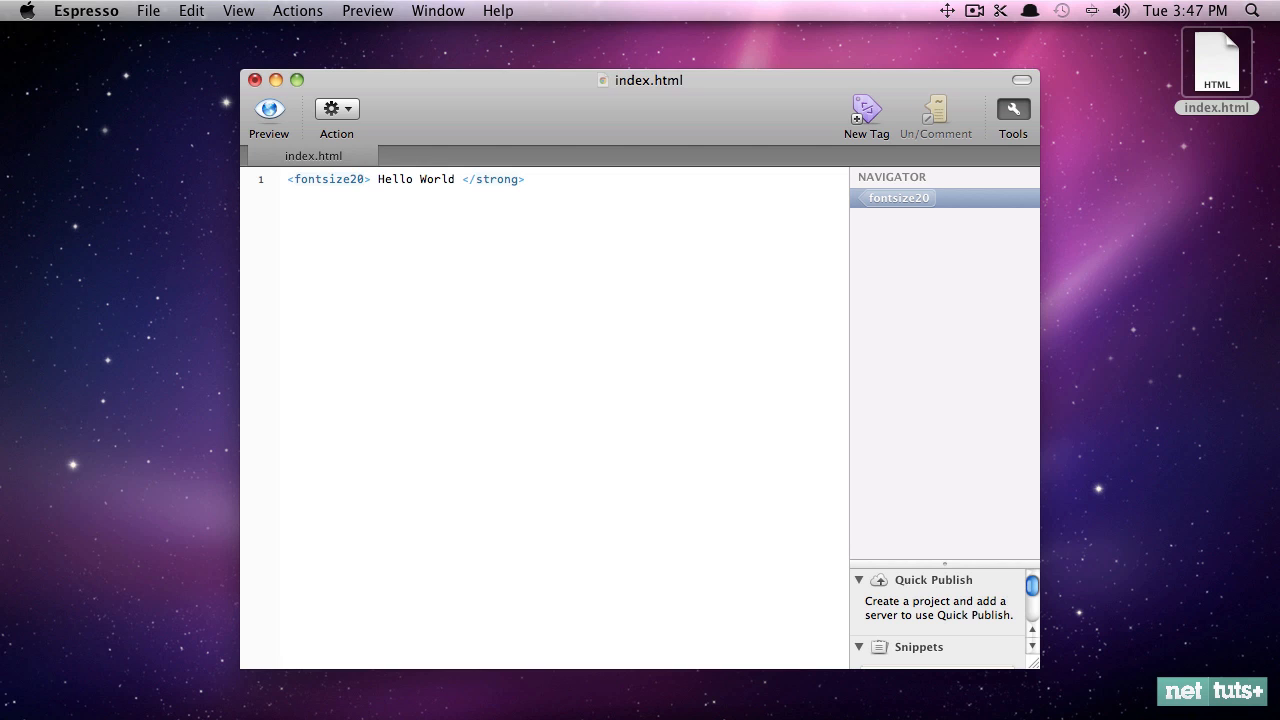
click(364, 180)
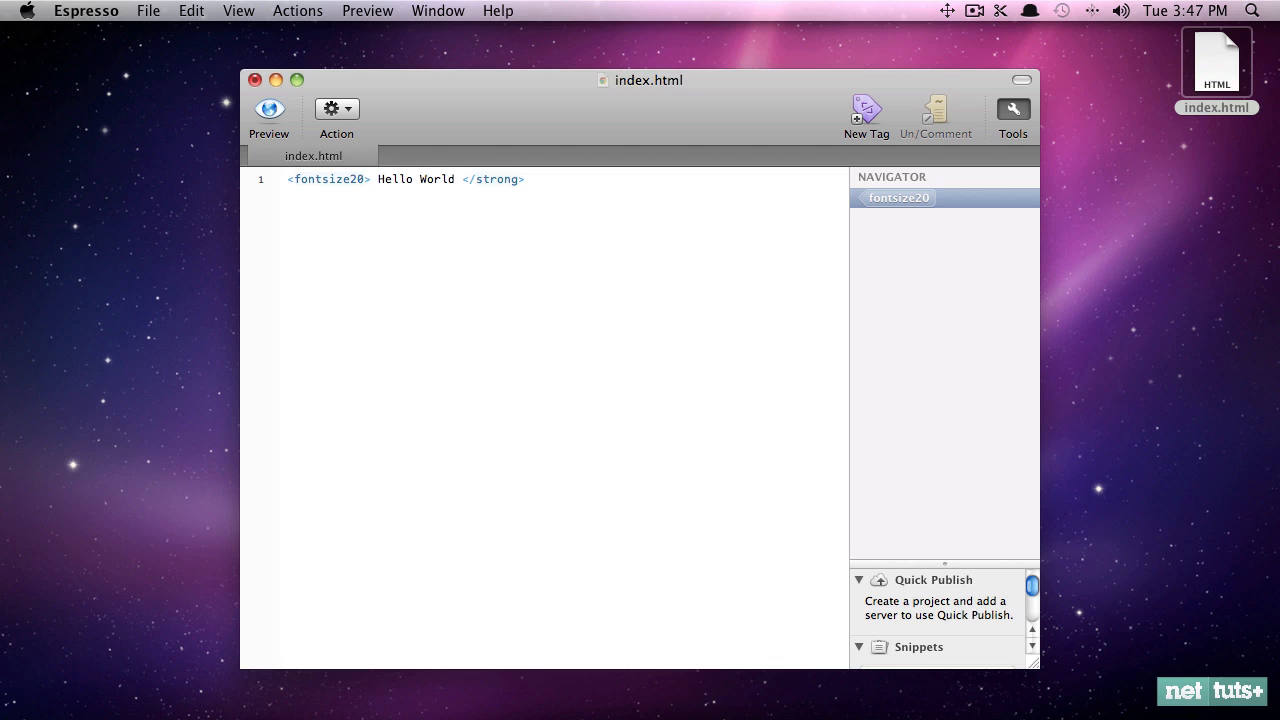
click(364, 180)
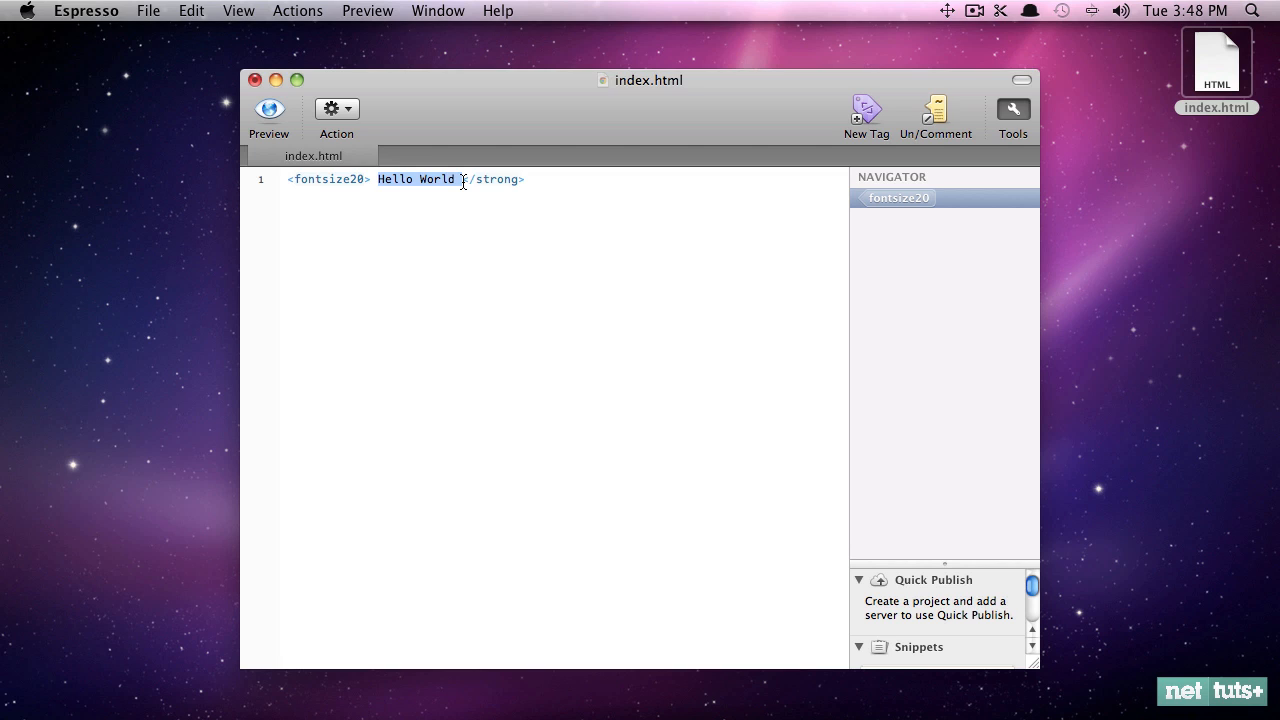
mouse_move(1080, 334)
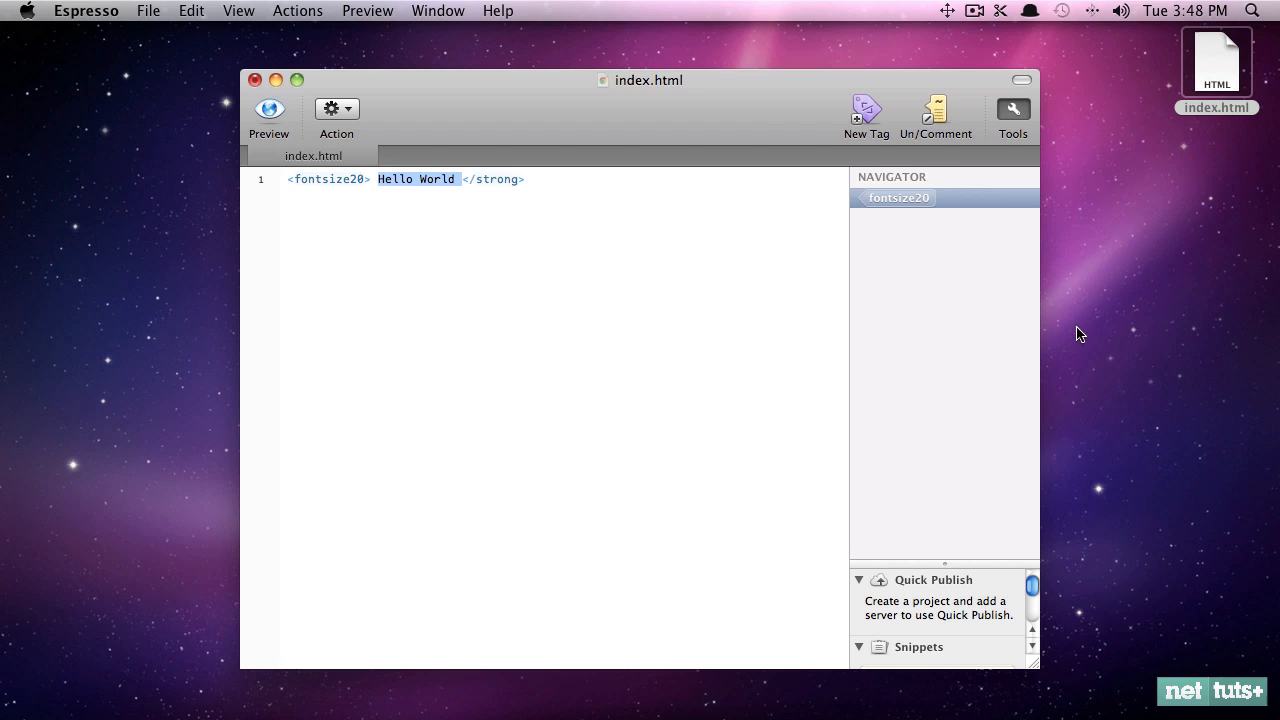
mouse_move(352, 186)
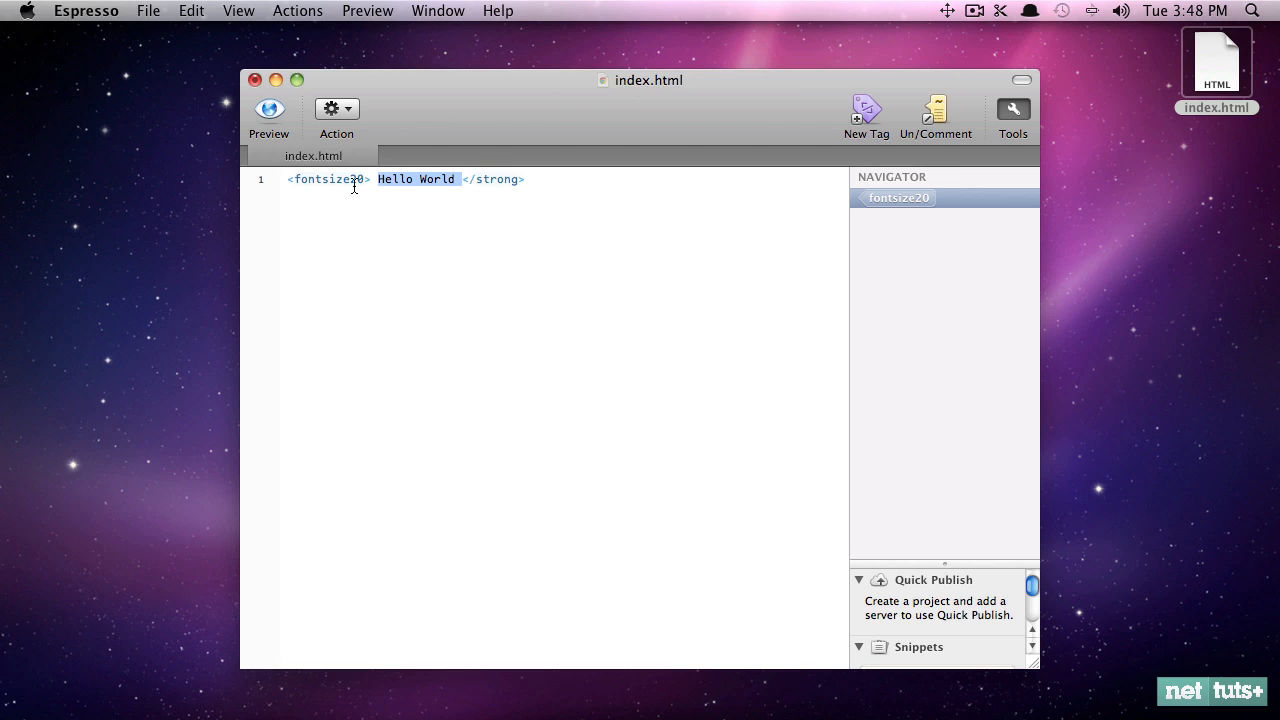
text(50)
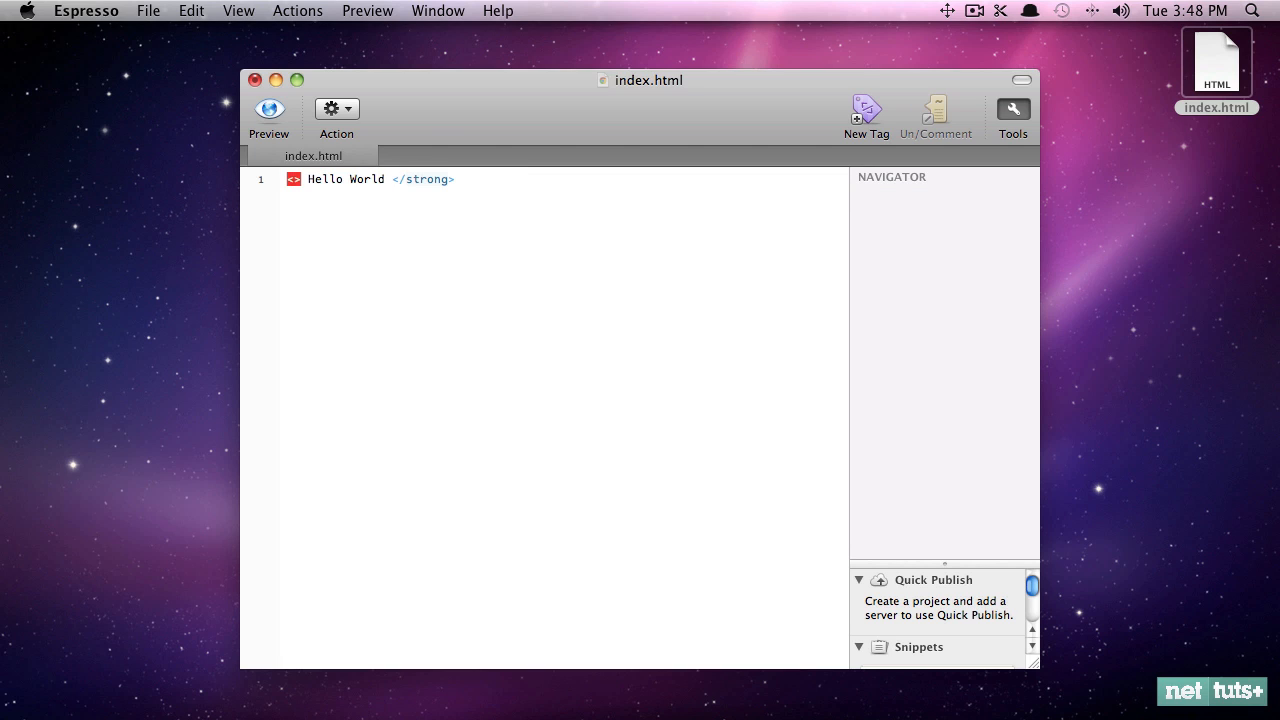
- Add <em> before Hello World so it is wrapped in em tags
text(<e)
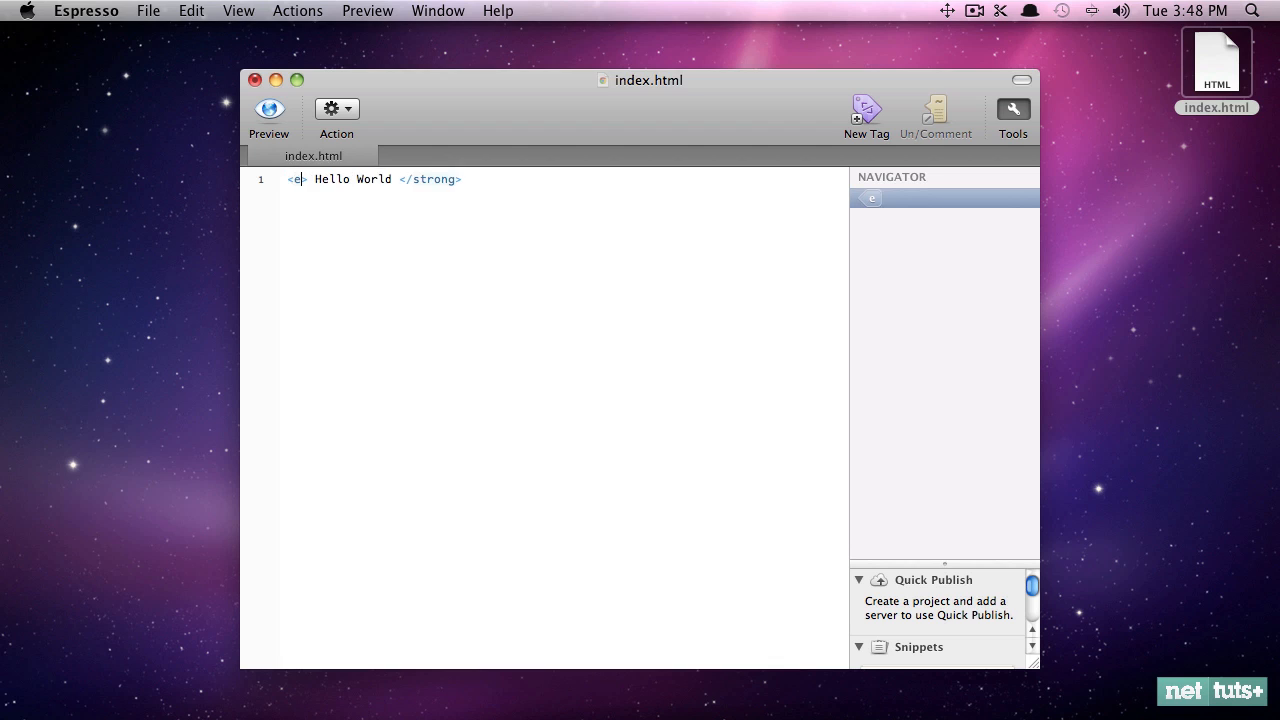
text(m)
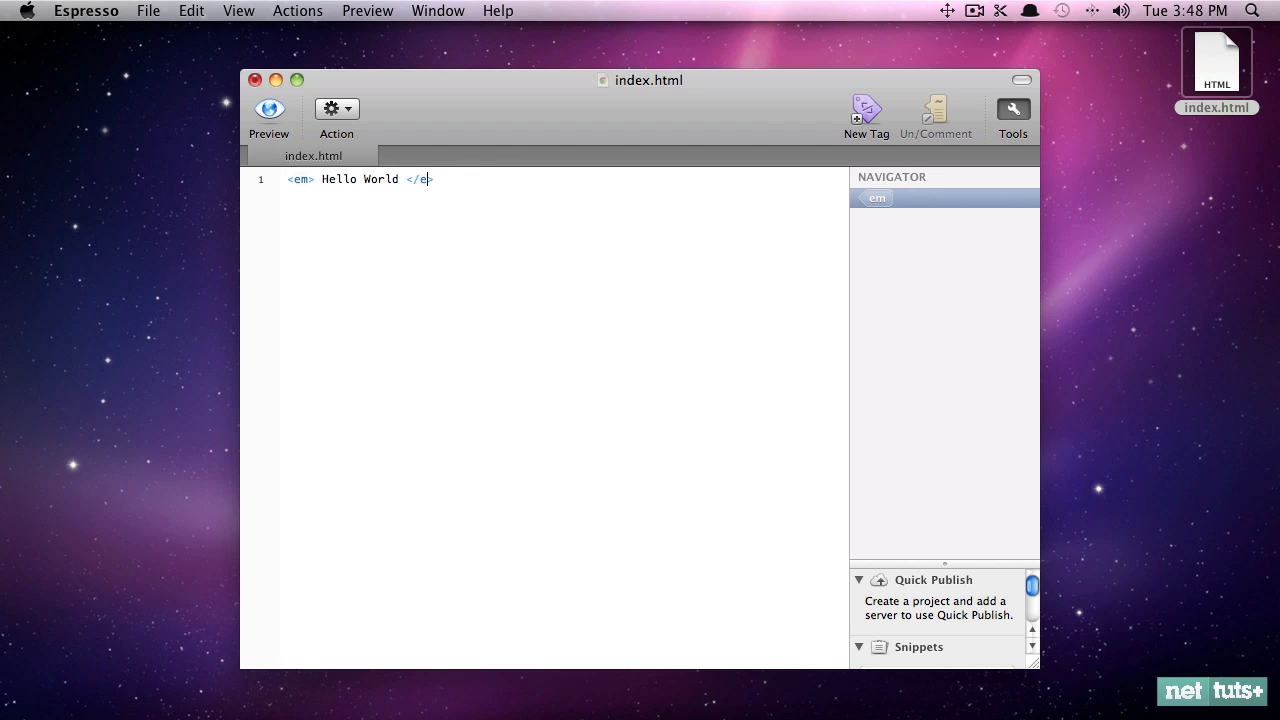
text(m>)
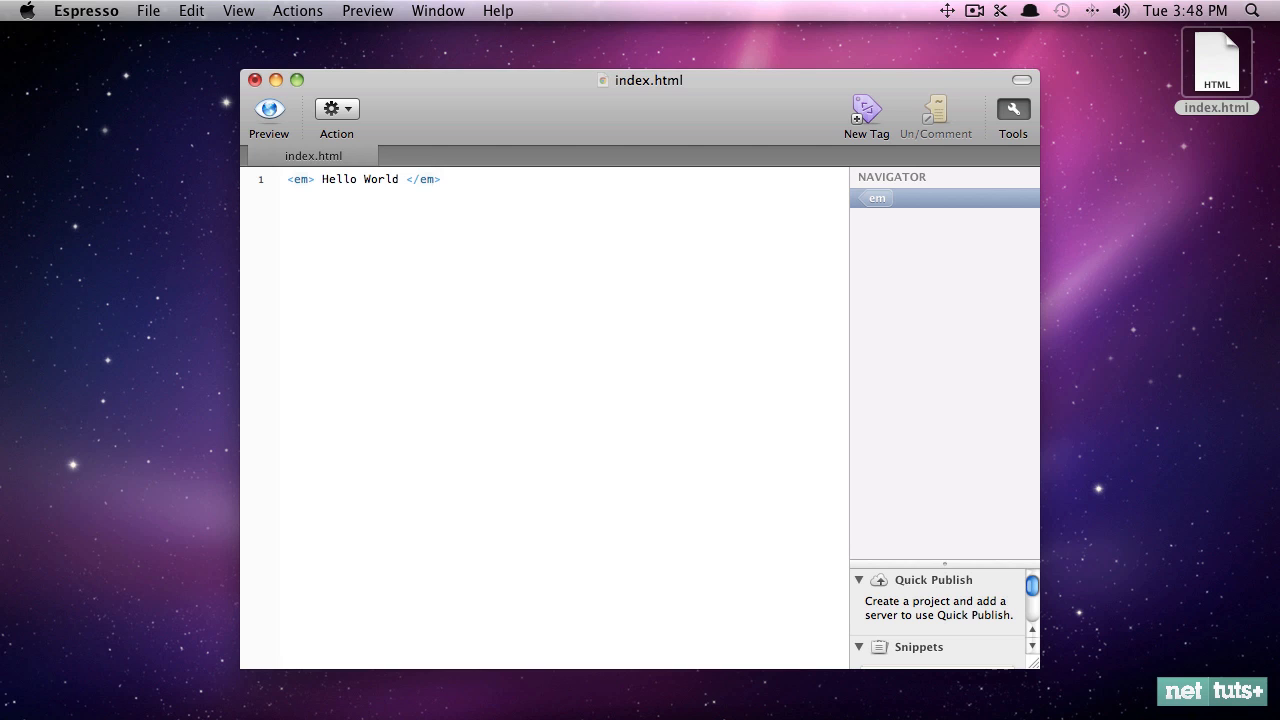
click(434, 180)
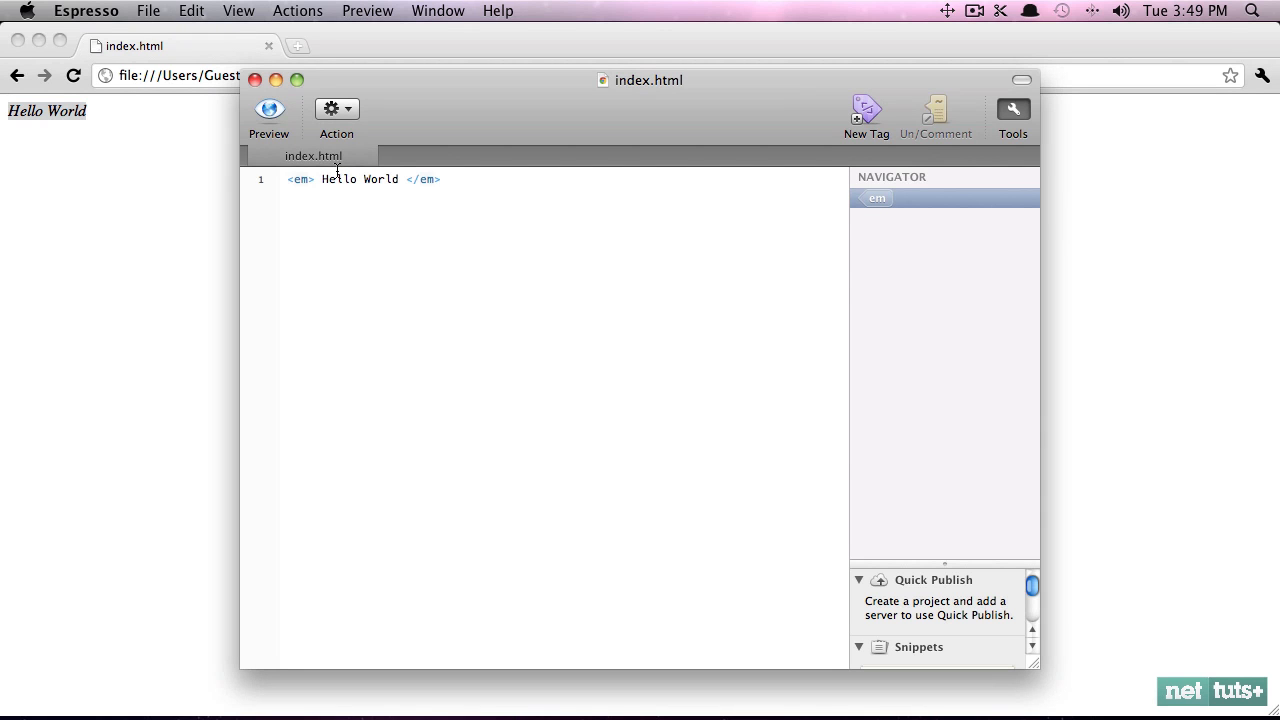
- Select the whole <em> Hello World </em> line to compare with the italic preview
triple_click(360, 180)
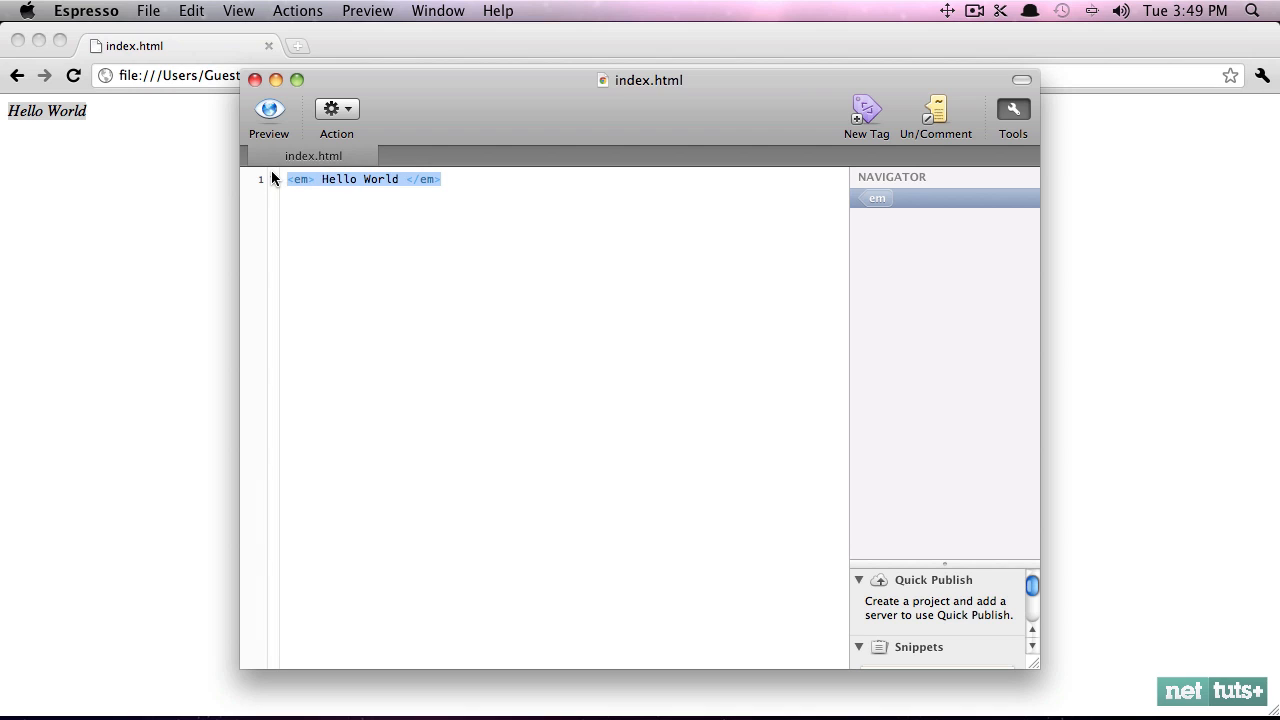